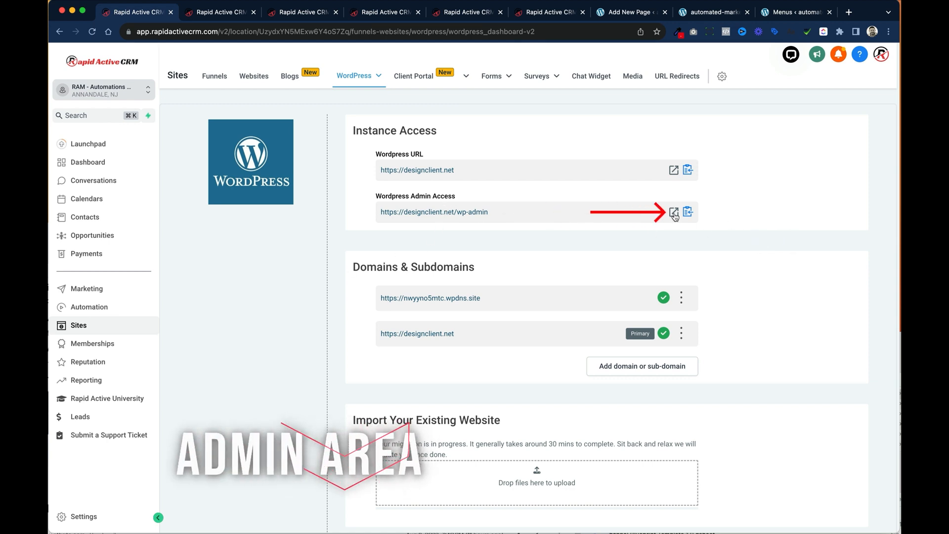
Open the WordPress Admin Access URL in a new tab from the Sites > WordPress dashboard
{"action": "left_click", "coordinate": [674, 212]}
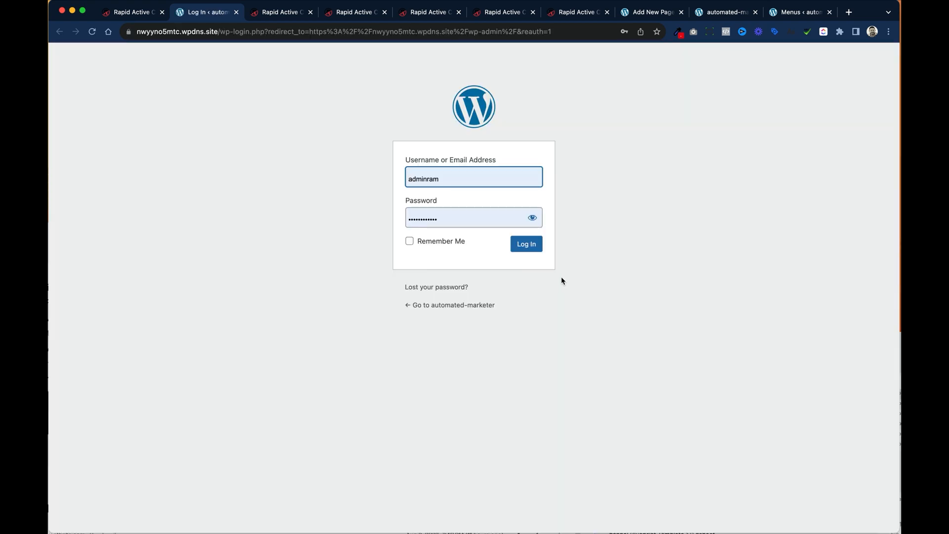
Log in to the WordPress admin and switch to the live site tab showing its navigation menu
{"action": "left_click", "coordinate": [525, 243]}
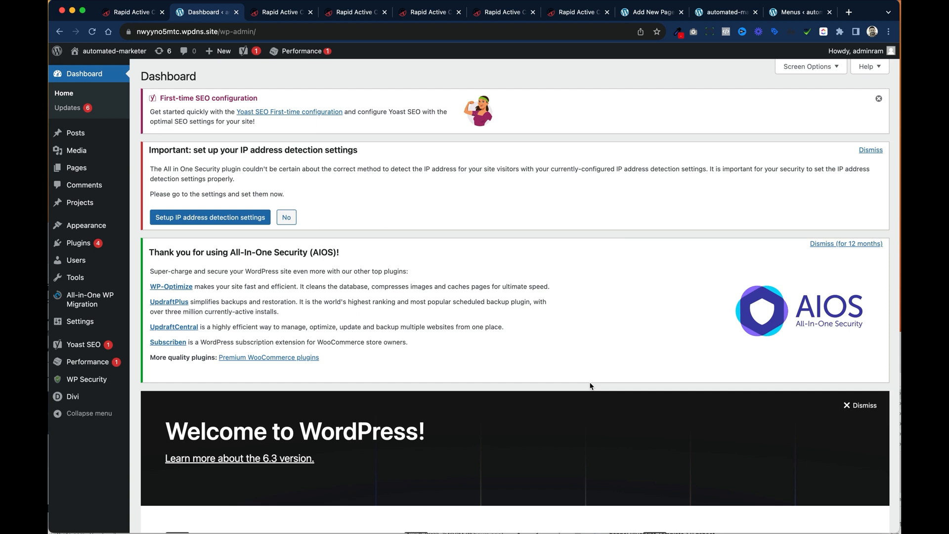
{"action": "mouse_move", "coordinate": [578, 387]}
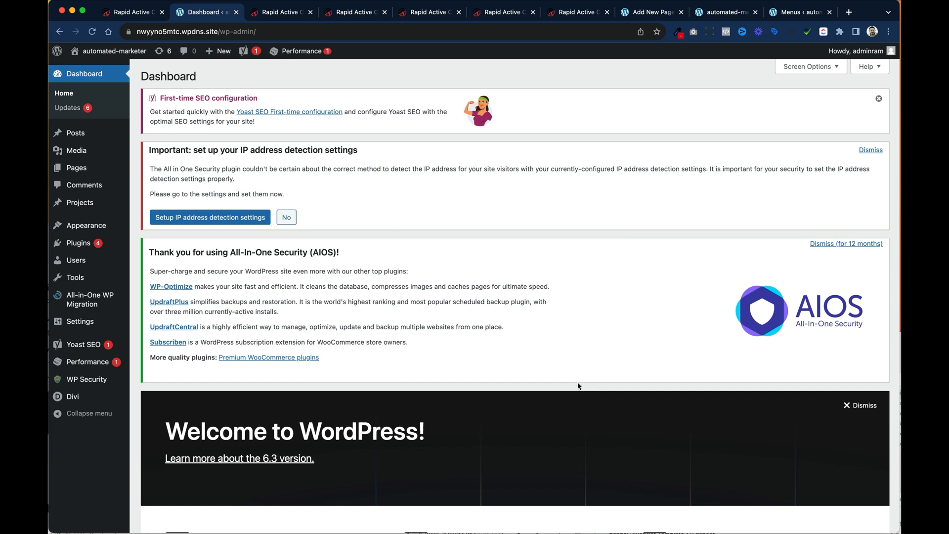
{"action": "mouse_move", "coordinate": [600, 23]}
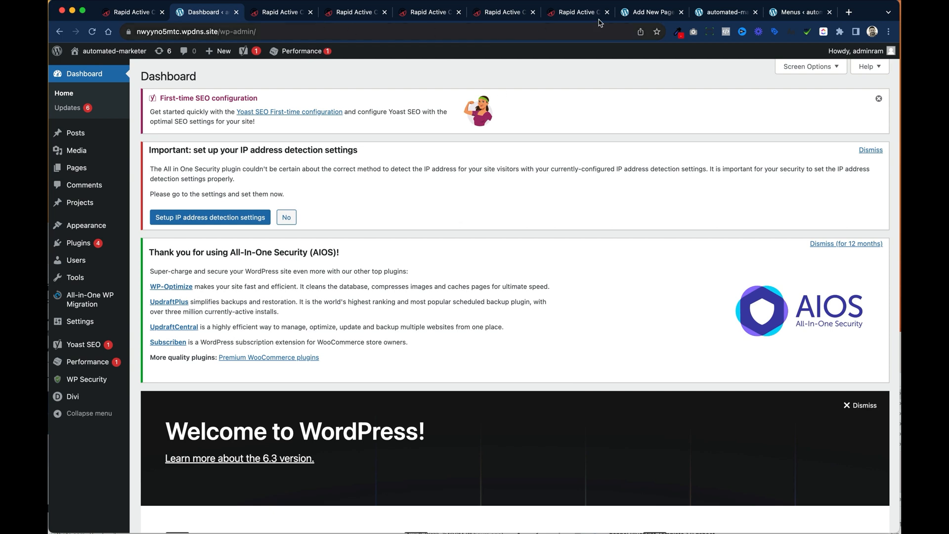
{"action": "left_click", "coordinate": [725, 12]}
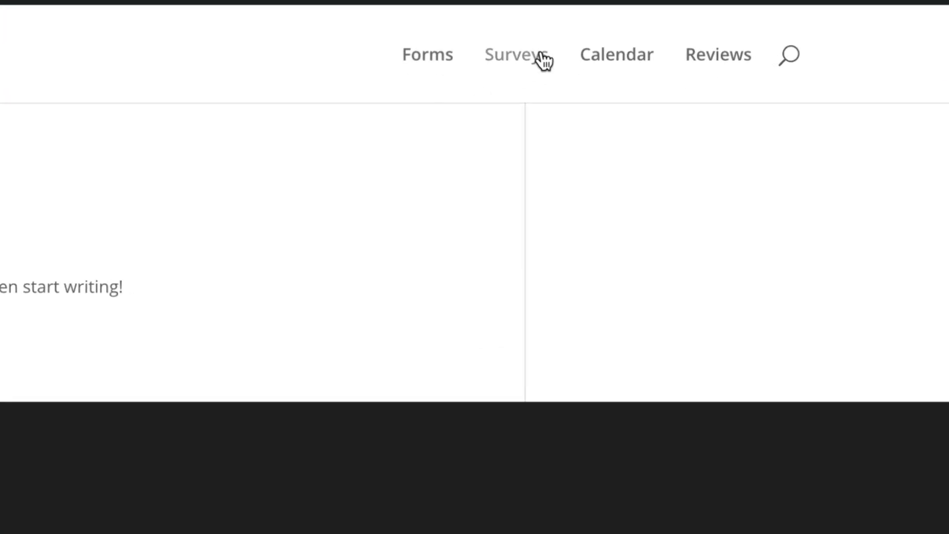
{"action": "mouse_move", "coordinate": [733, 230]}
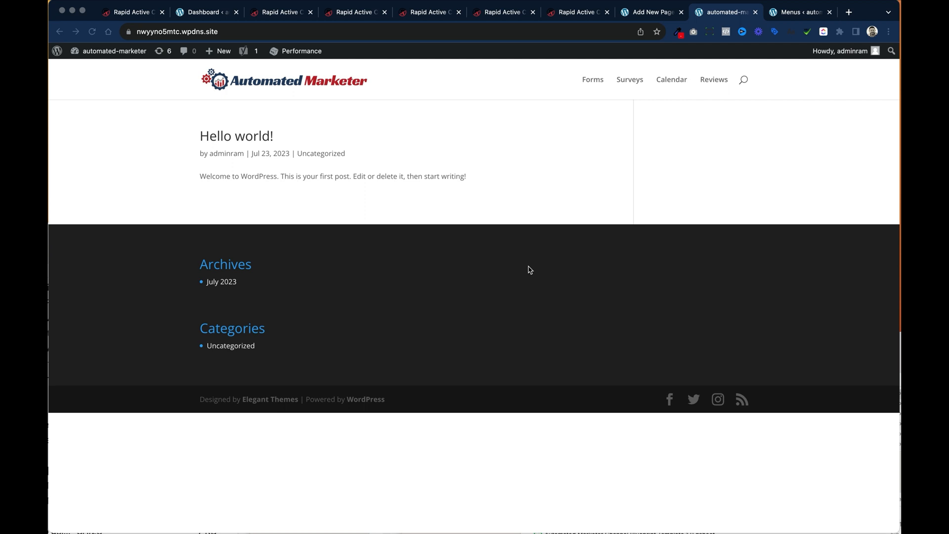
Open the site's Forms page and switch it into the WordPress page editor
{"action": "left_click", "coordinate": [592, 79]}
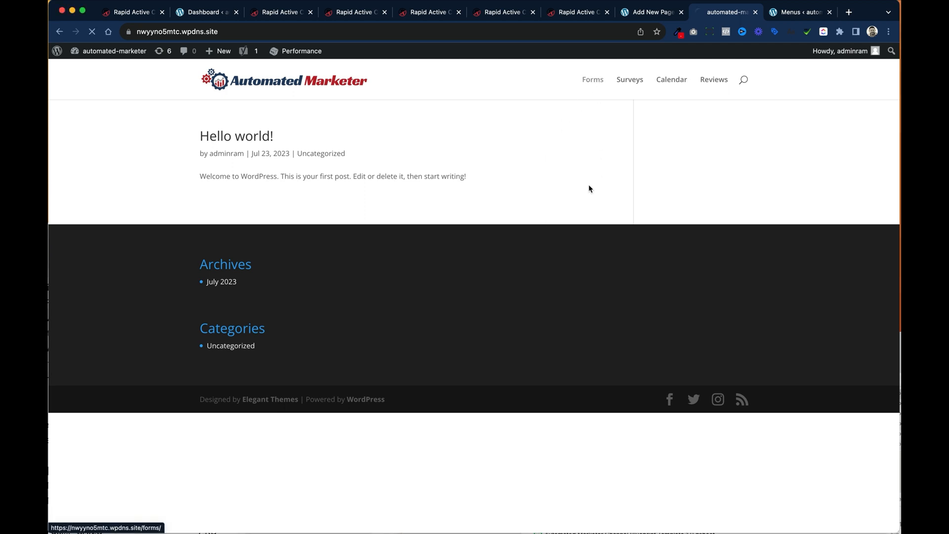
{"action": "left_click", "coordinate": [591, 79]}
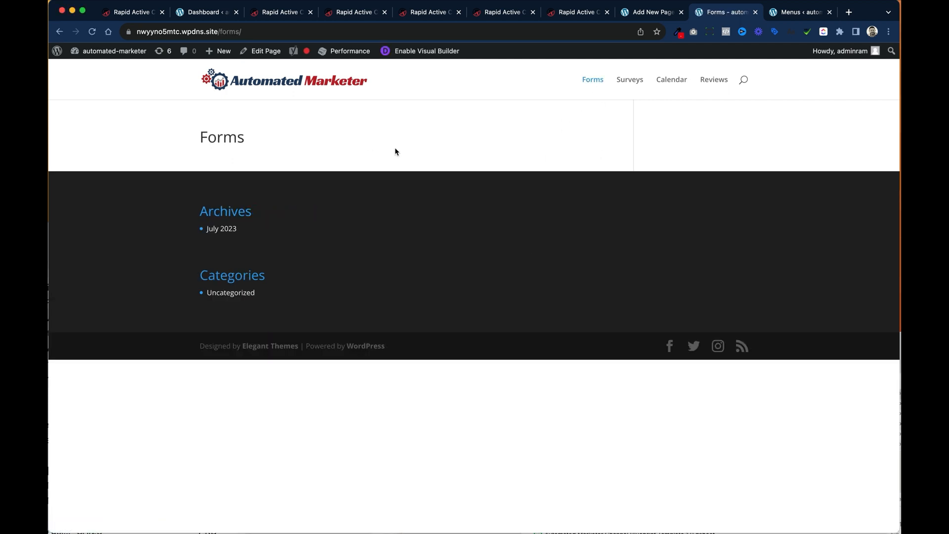
{"action": "mouse_move", "coordinate": [431, 144]}
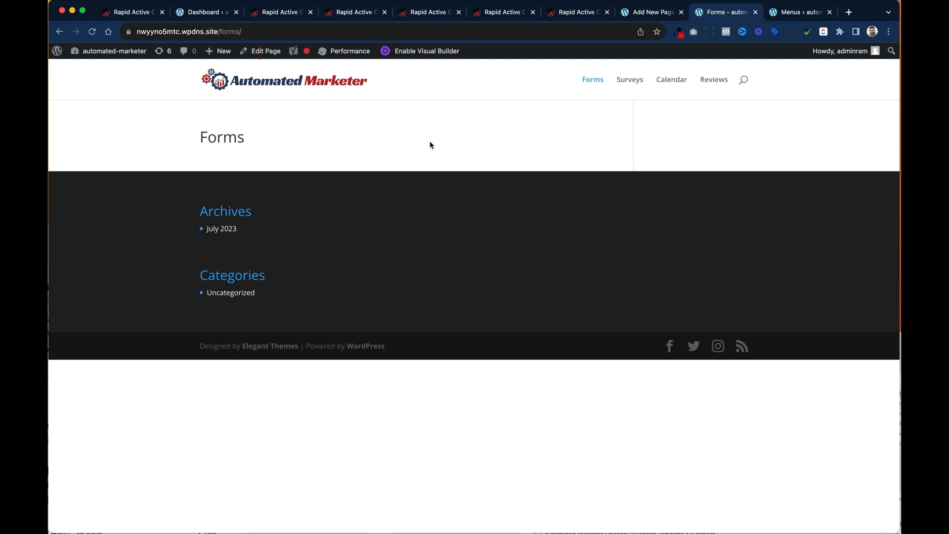
{"action": "mouse_move", "coordinate": [265, 50]}
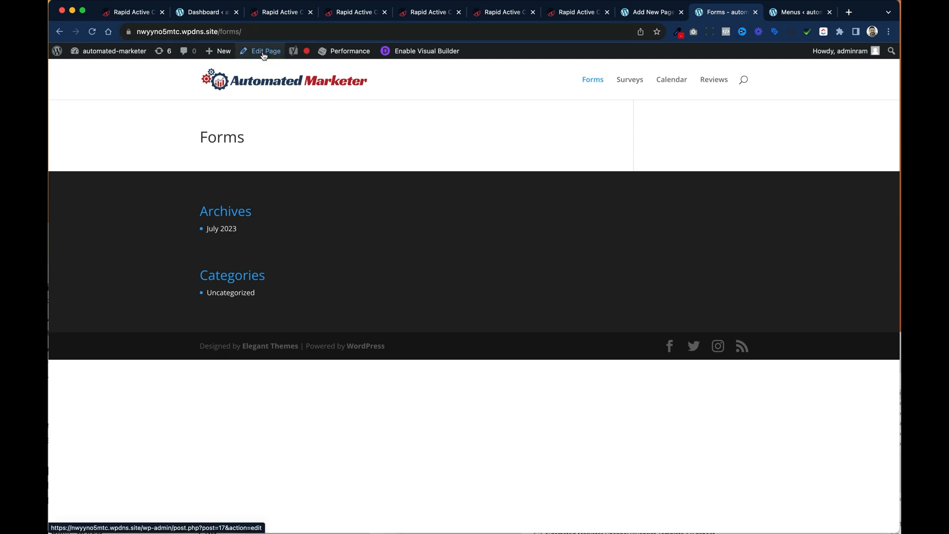
{"action": "left_click", "coordinate": [265, 50]}
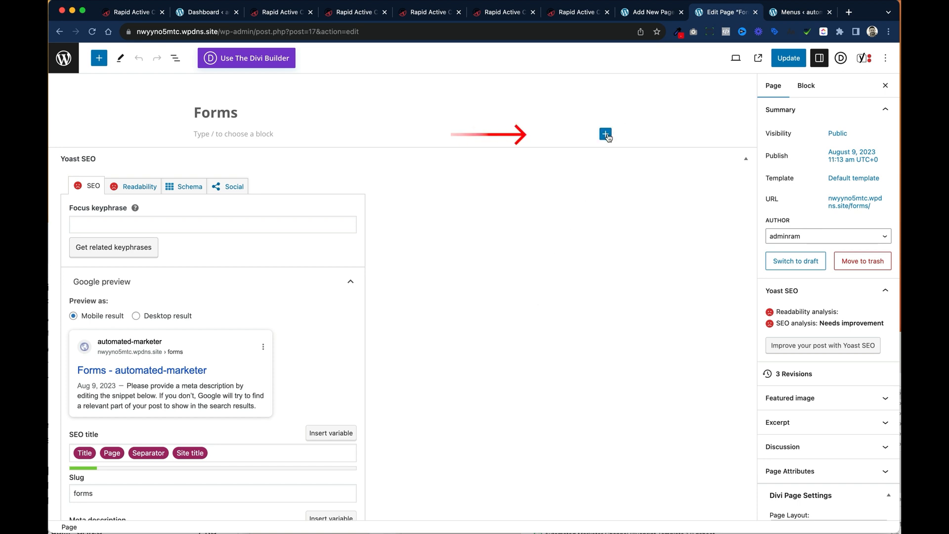
Insert a Code block into the Forms page via the block inserter search for 'code'
{"action": "left_click", "coordinate": [605, 133]}
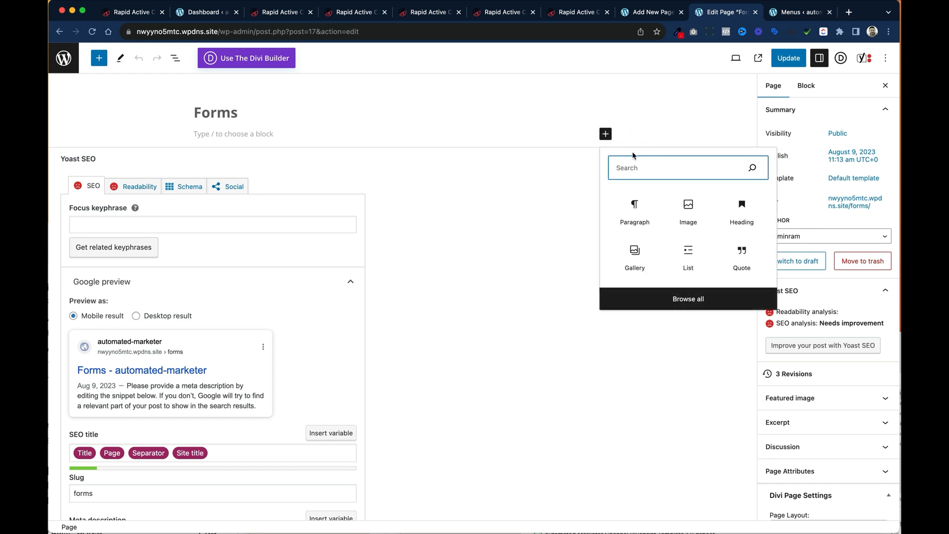
{"action": "type", "text": "code"}
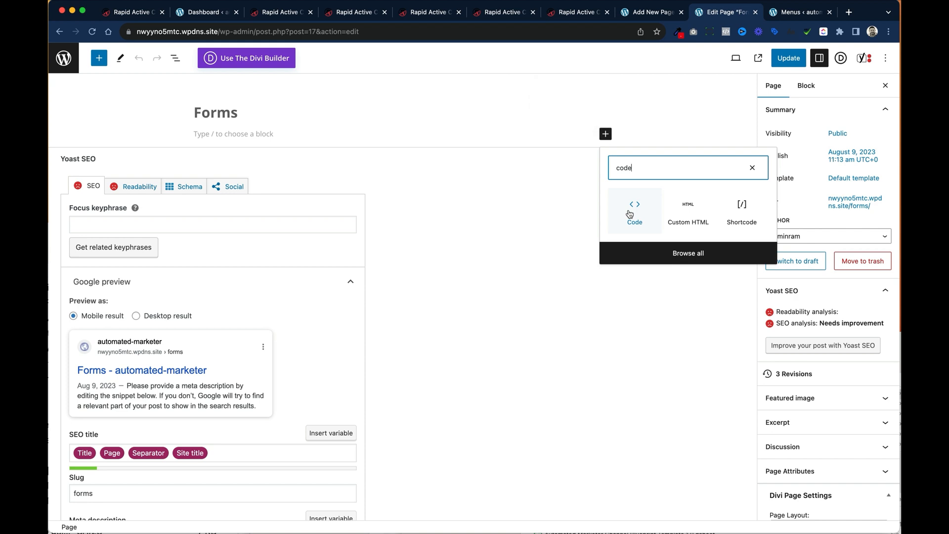
{"action": "left_click", "coordinate": [635, 211]}
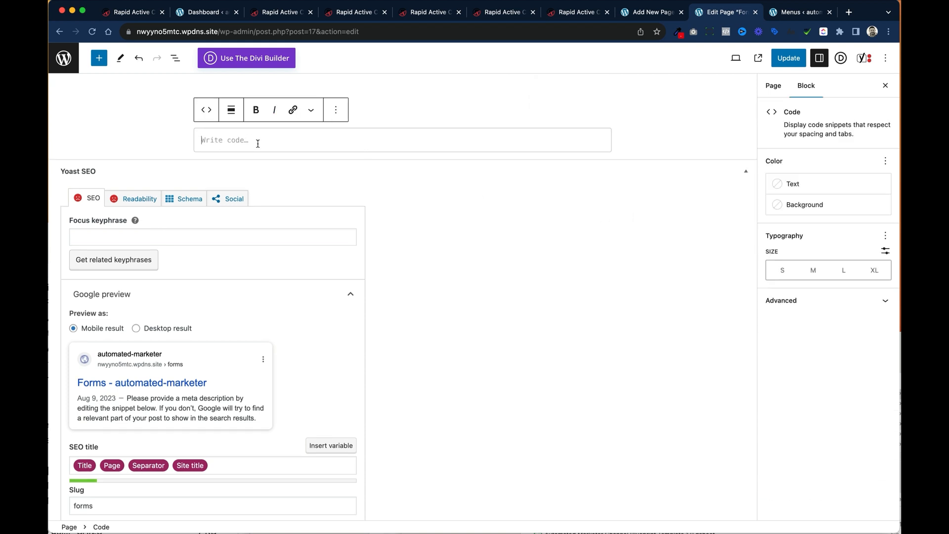
Switch to the CRM Forms list and open the Lawyer Contact Form
{"action": "left_click", "coordinate": [279, 12]}
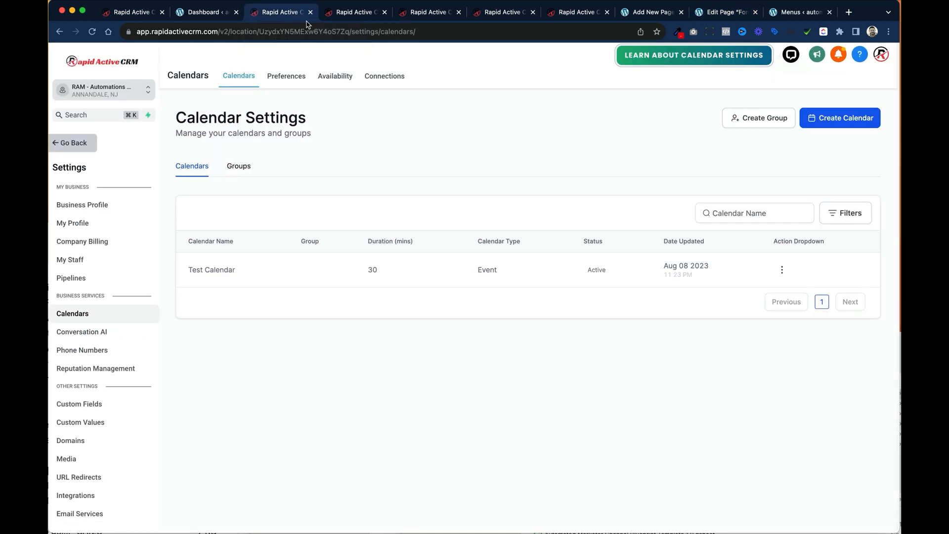
{"action": "left_click", "coordinate": [355, 12]}
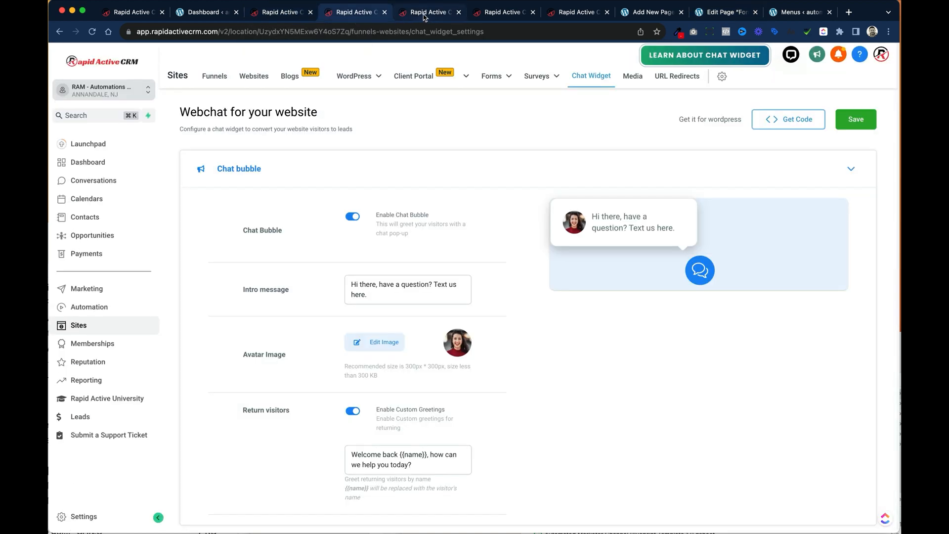
{"action": "left_click", "coordinate": [493, 76]}
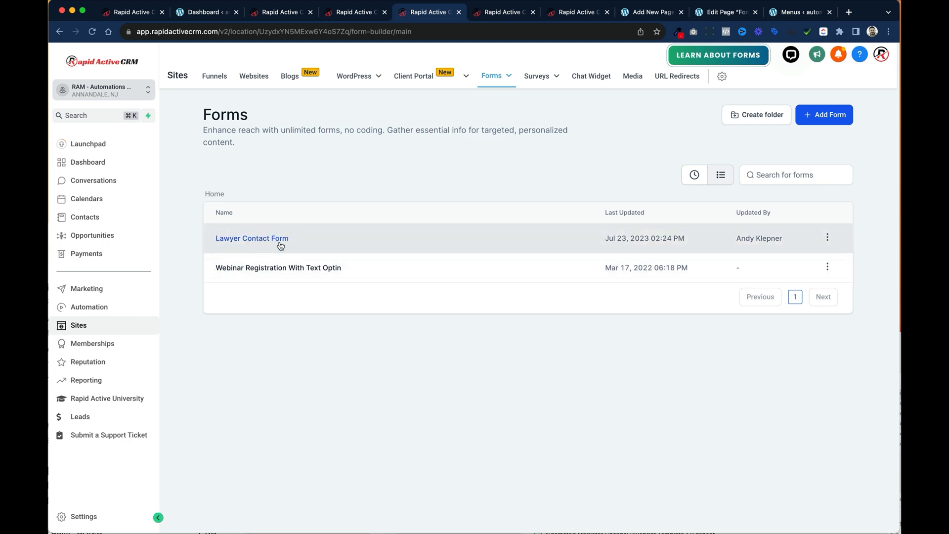
{"action": "left_click", "coordinate": [252, 239]}
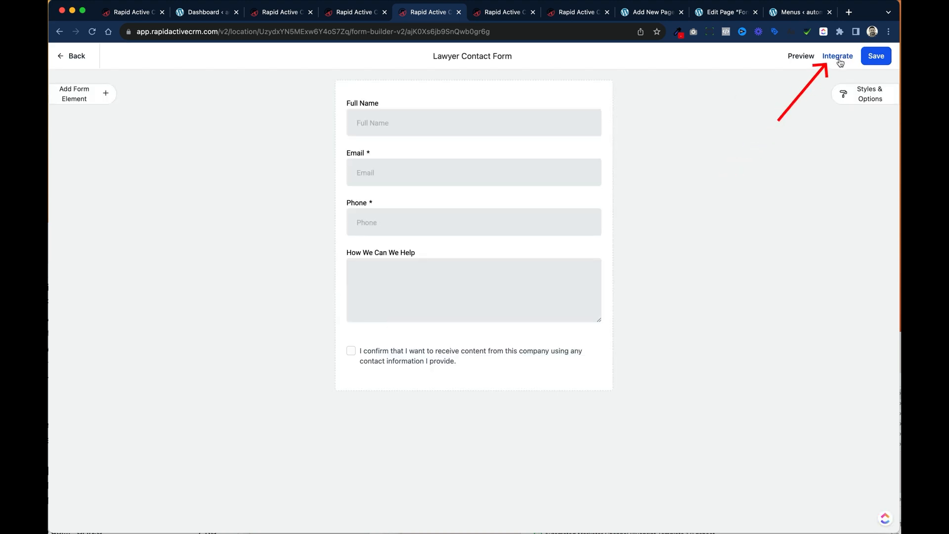
Copy the form's Inline embed code from Integrate and return to the WordPress editor
{"action": "left_click", "coordinate": [837, 55]}
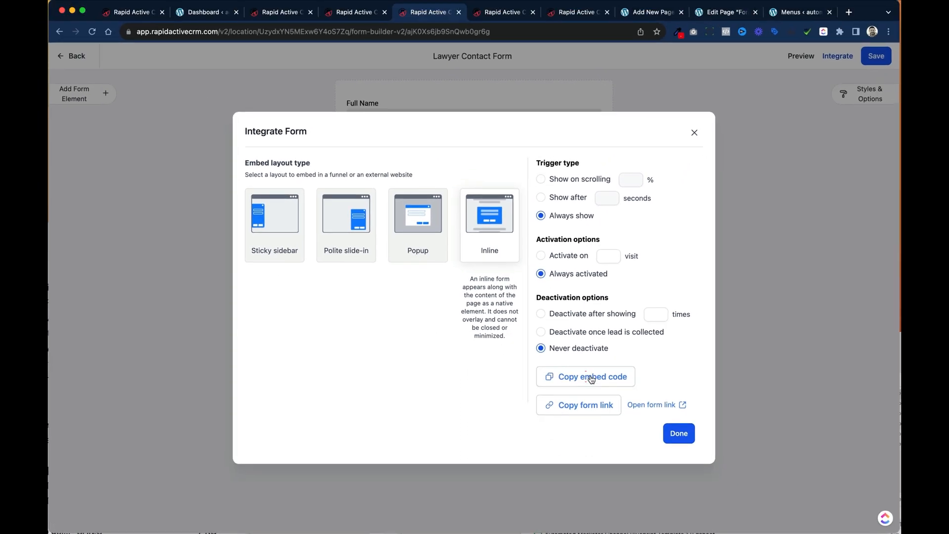
{"action": "left_click", "coordinate": [585, 377]}
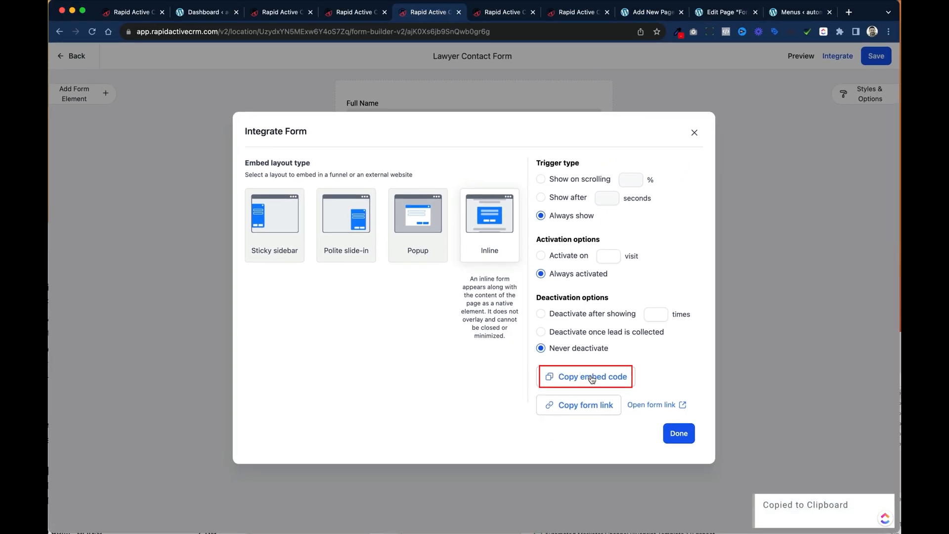
{"action": "left_click", "coordinate": [725, 12]}
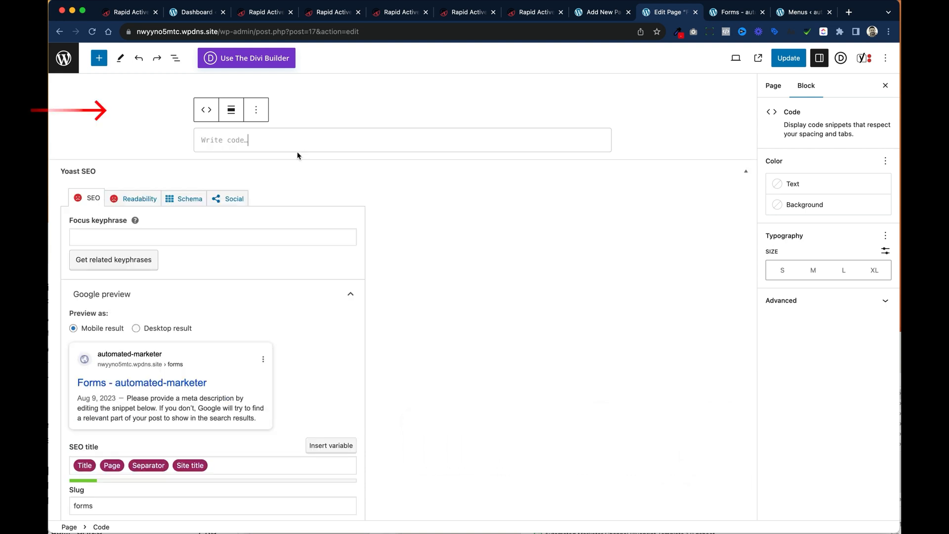
Convert the Code block to Custom HTML and paste the Lawyer Contact Form iframe code into it
{"action": "left_click", "coordinate": [206, 110]}
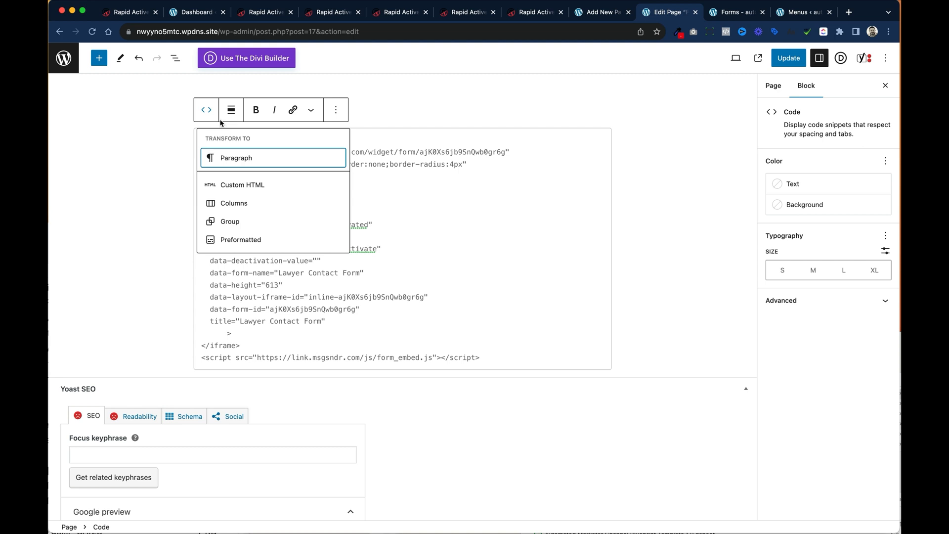
{"action": "mouse_move", "coordinate": [242, 185]}
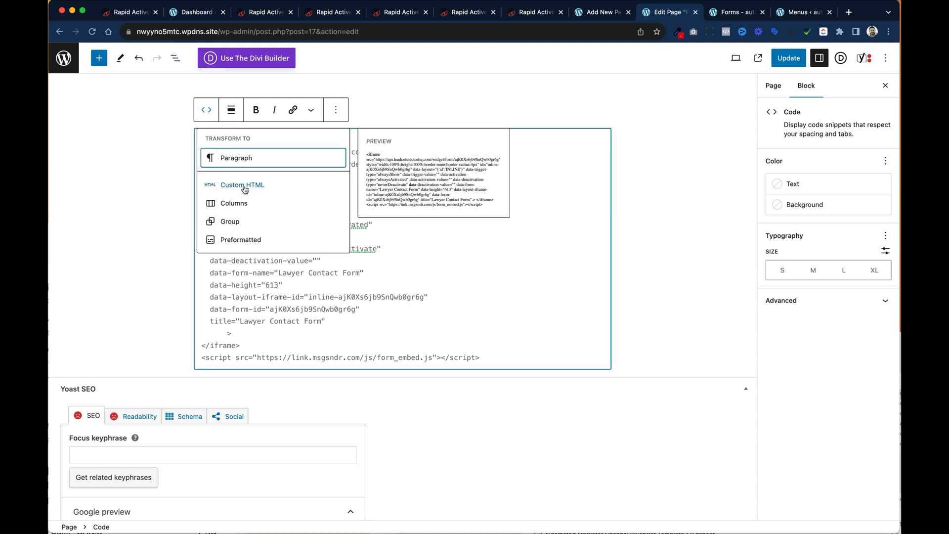
{"action": "left_click", "coordinate": [242, 185]}
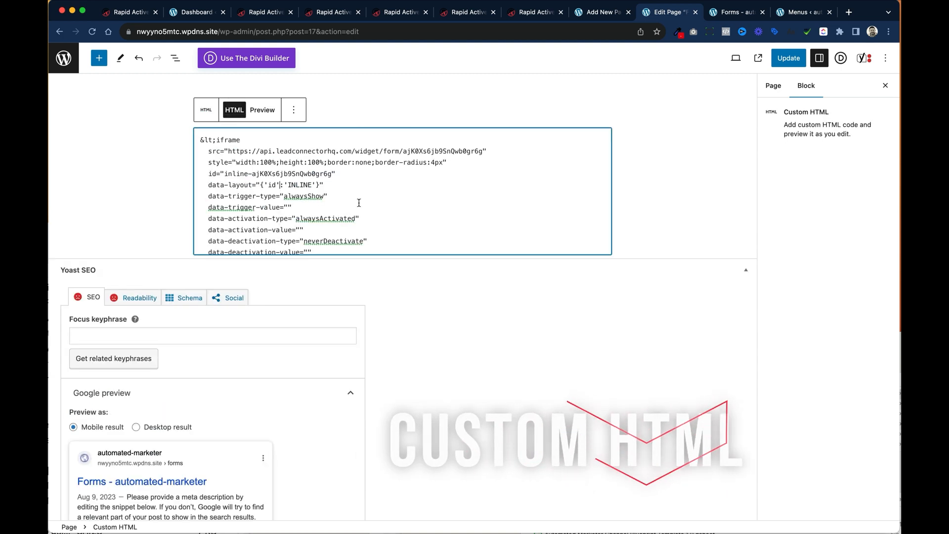
{"action": "mouse_move", "coordinate": [367, 192]}
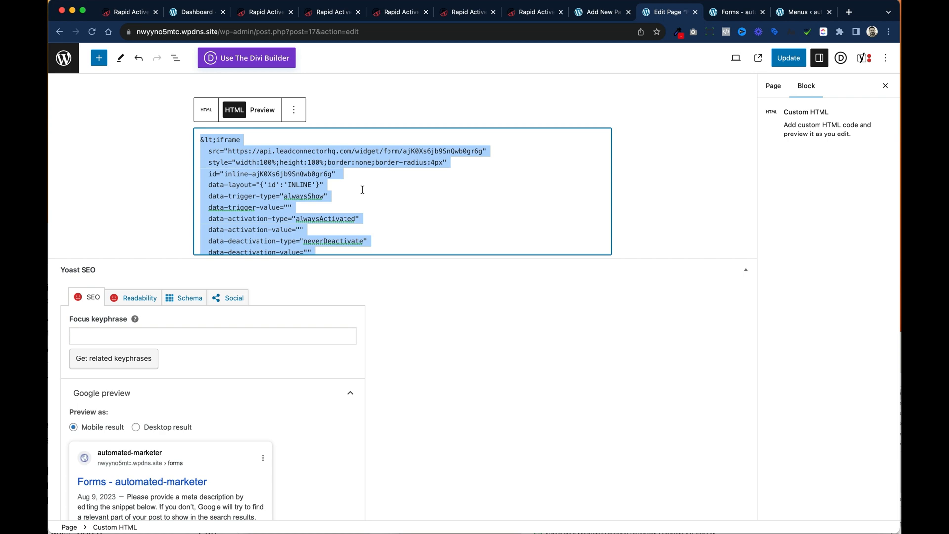
{"action": "key", "text": "Delete"}
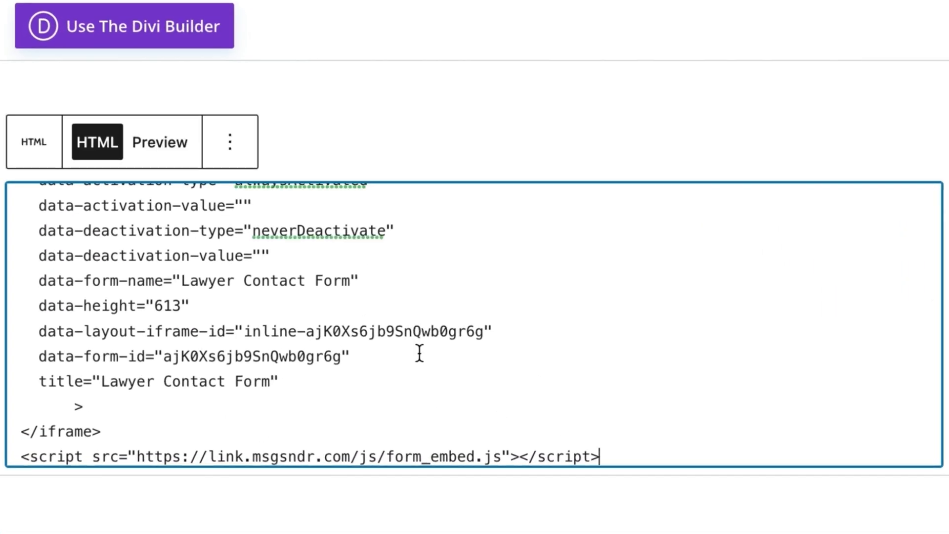
{"action": "scroll", "scroll_direction": "up", "scroll_amount": 3}
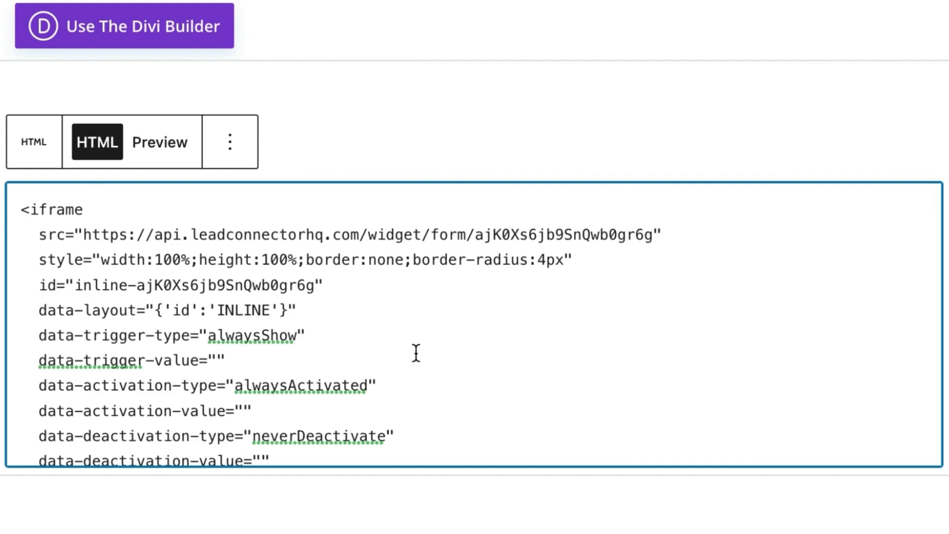
{"action": "mouse_move", "coordinate": [83, 158]}
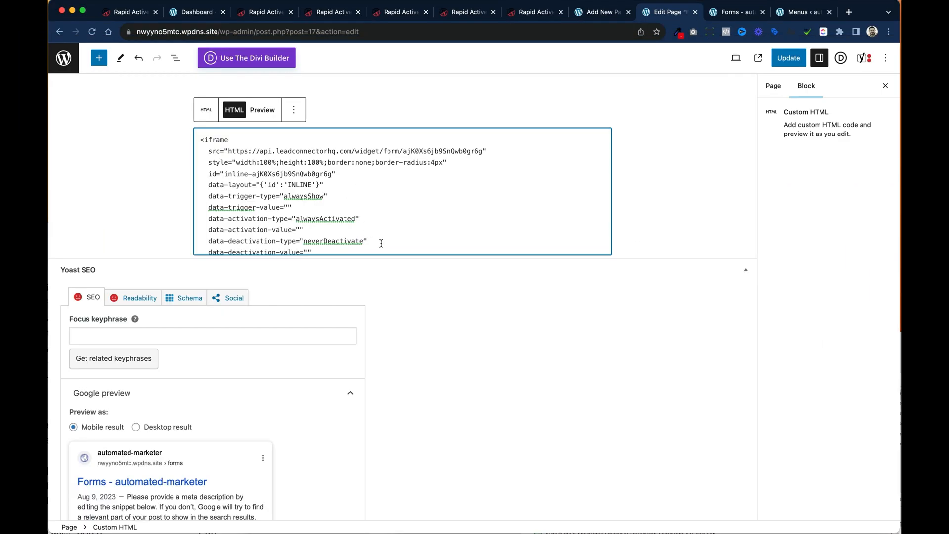
Update the Forms page so the form shows live, then return to the CRM form
{"action": "left_click", "coordinate": [788, 58]}
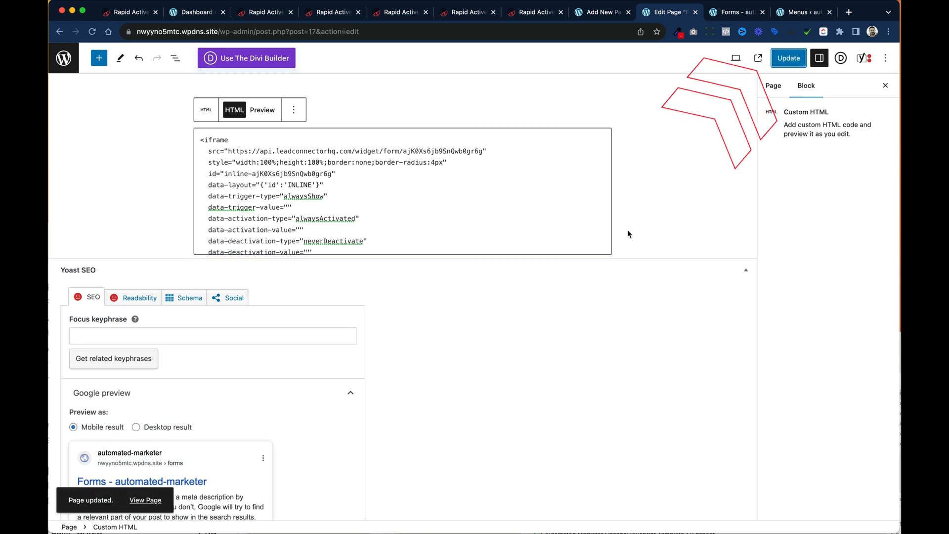
{"action": "mouse_move", "coordinate": [758, 58]}
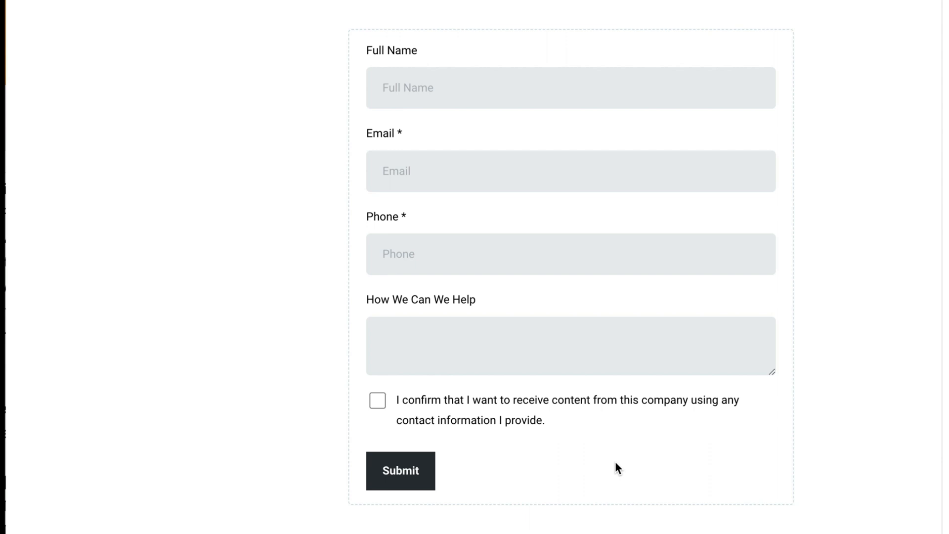
{"action": "mouse_move", "coordinate": [683, 238]}
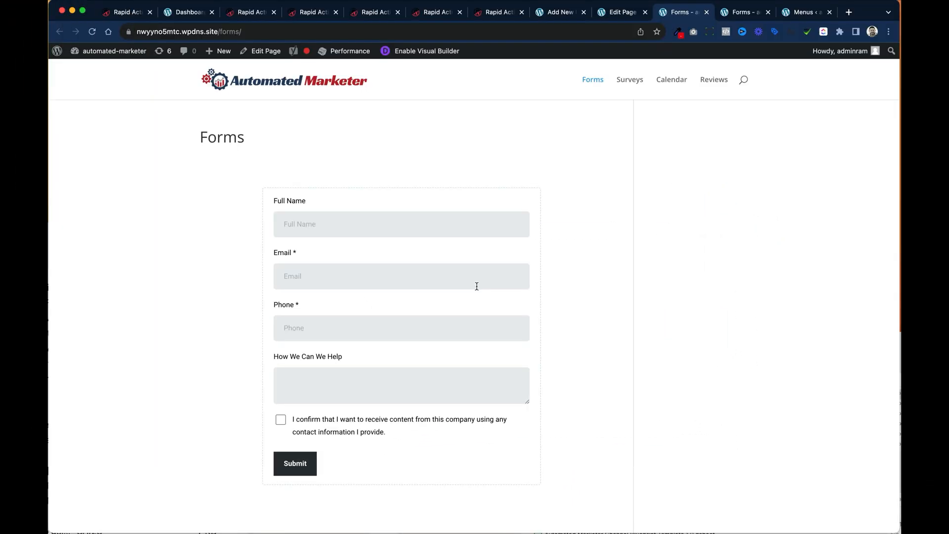
{"action": "left_click", "coordinate": [375, 12]}
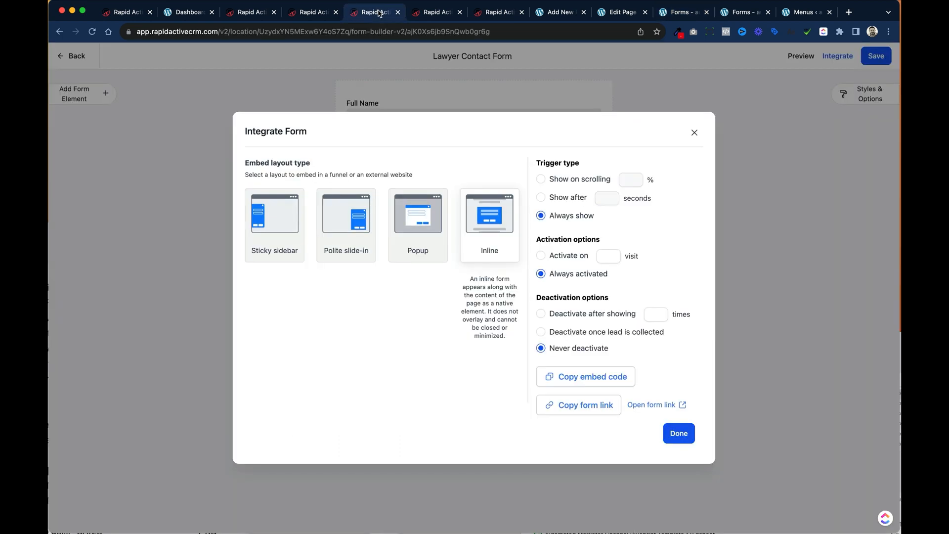
Set the form's On Submit option under Styles & Options to show a thank-you Message
{"action": "left_click", "coordinate": [678, 433]}
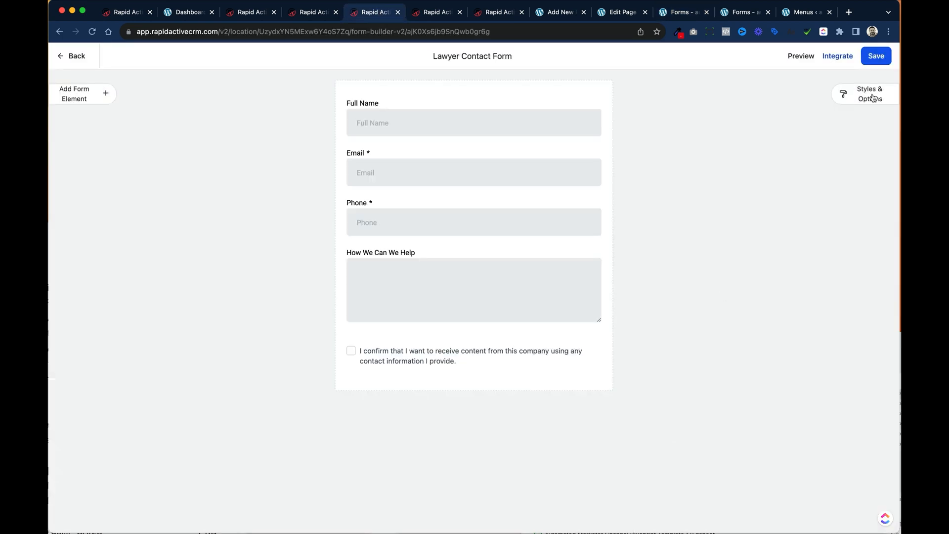
{"action": "left_click", "coordinate": [869, 93]}
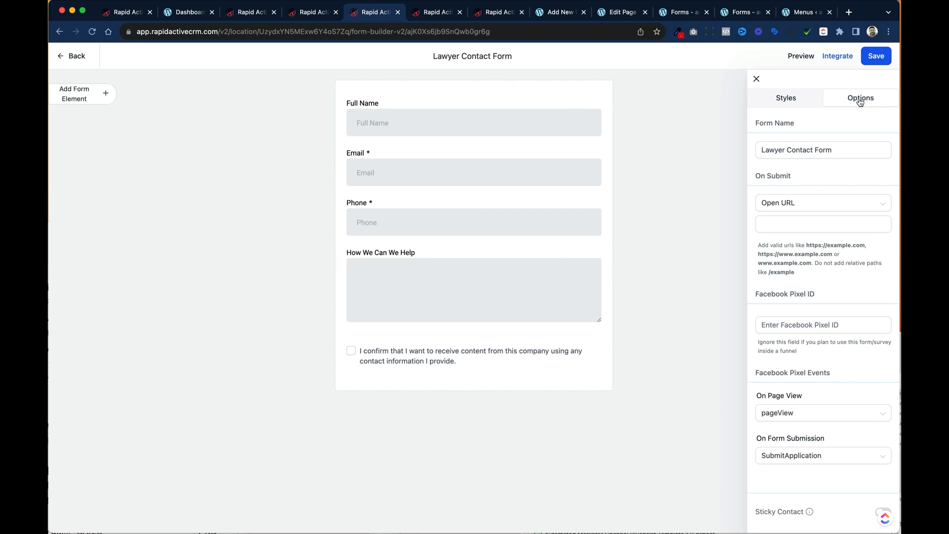
{"action": "left_click", "coordinate": [823, 225]}
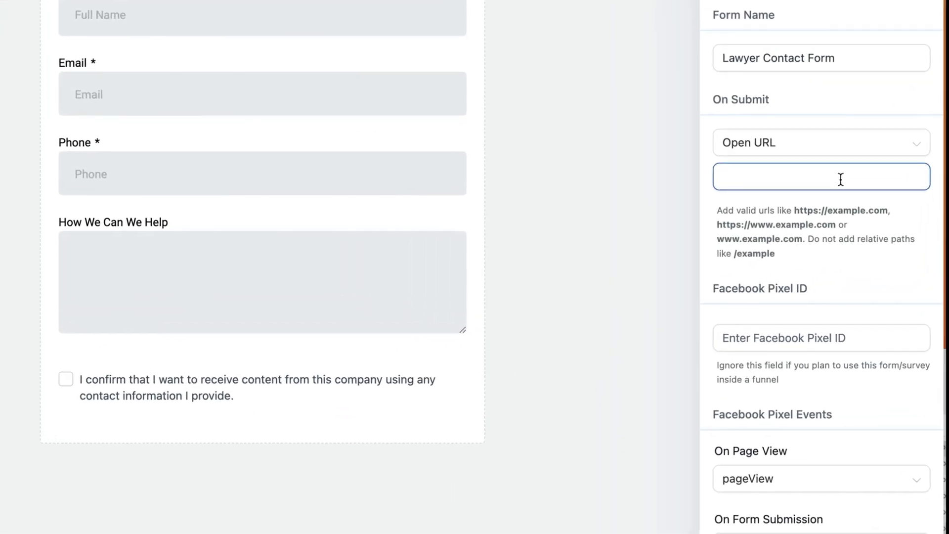
{"action": "left_click", "coordinate": [821, 142]}
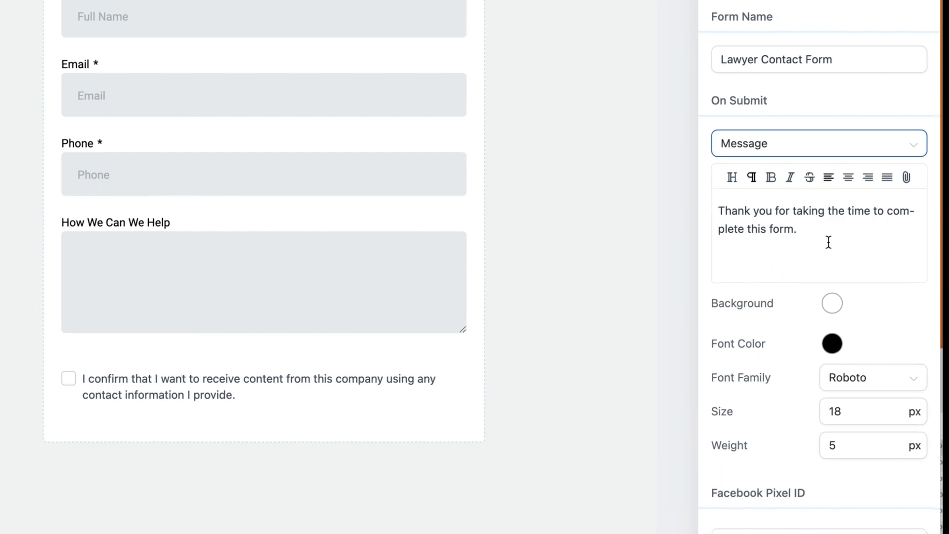
Save the updated Lawyer Contact Form and go to the Surveys list
{"action": "left_click", "coordinate": [870, 56]}
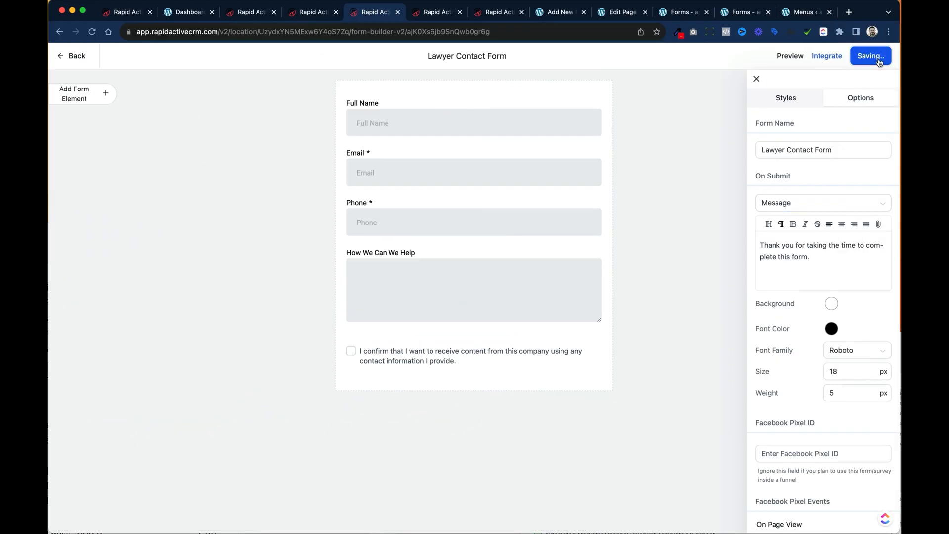
{"action": "left_click", "coordinate": [870, 55]}
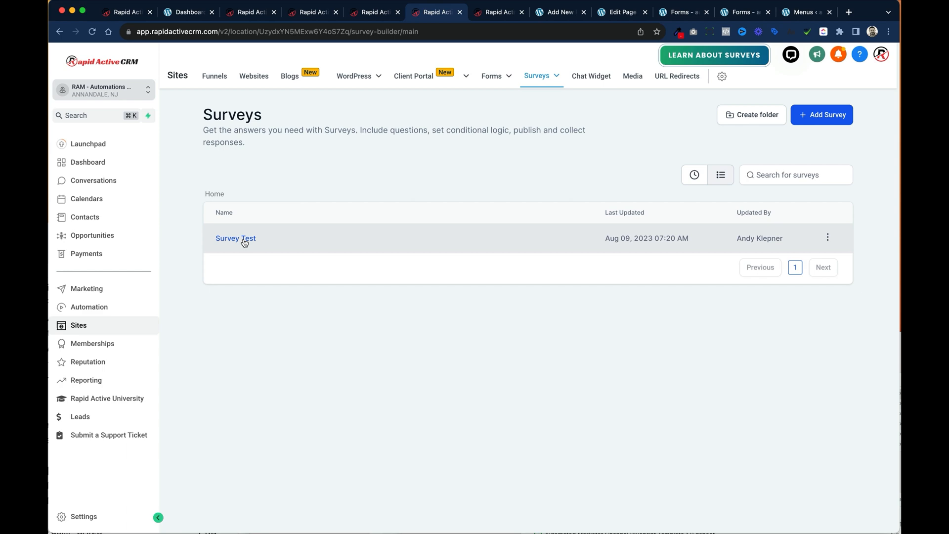
Copy the Survey Test survey's Iframe Embed code from Integrate and switch back to the live site
{"action": "left_click", "coordinate": [235, 238]}
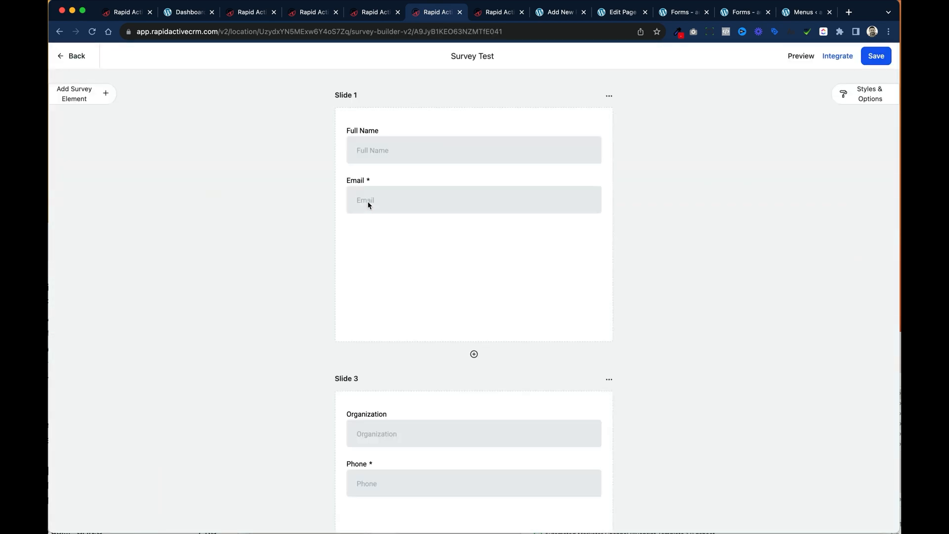
{"action": "left_click", "coordinate": [838, 56]}
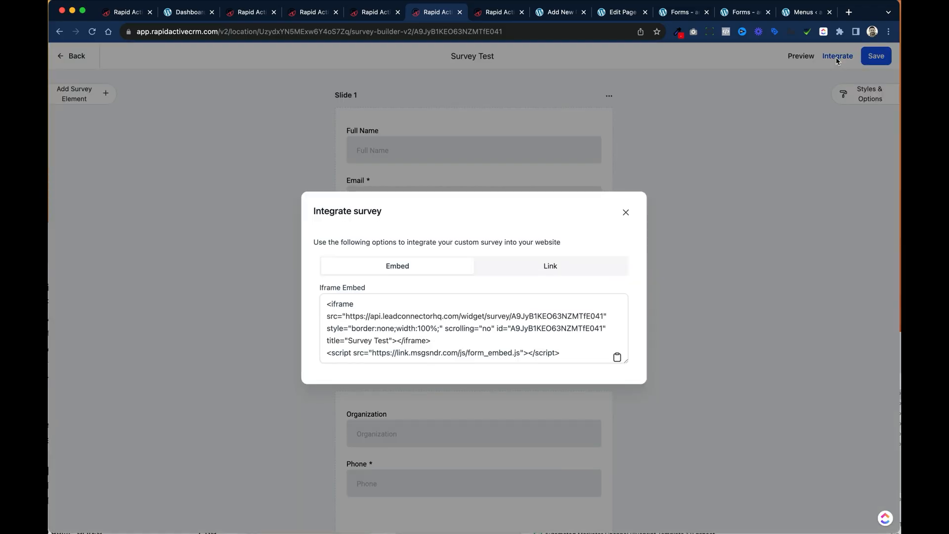
{"action": "left_click", "coordinate": [617, 357]}
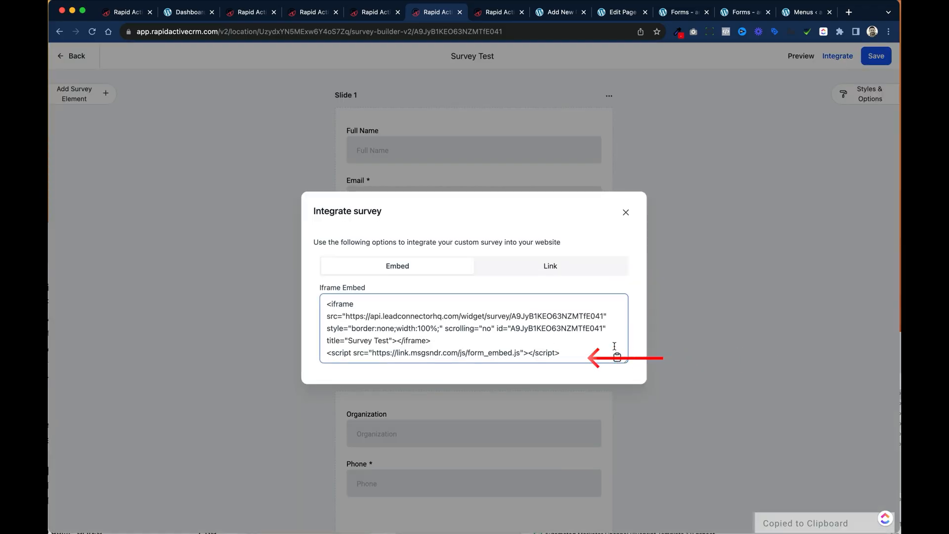
{"action": "left_click", "coordinate": [679, 12]}
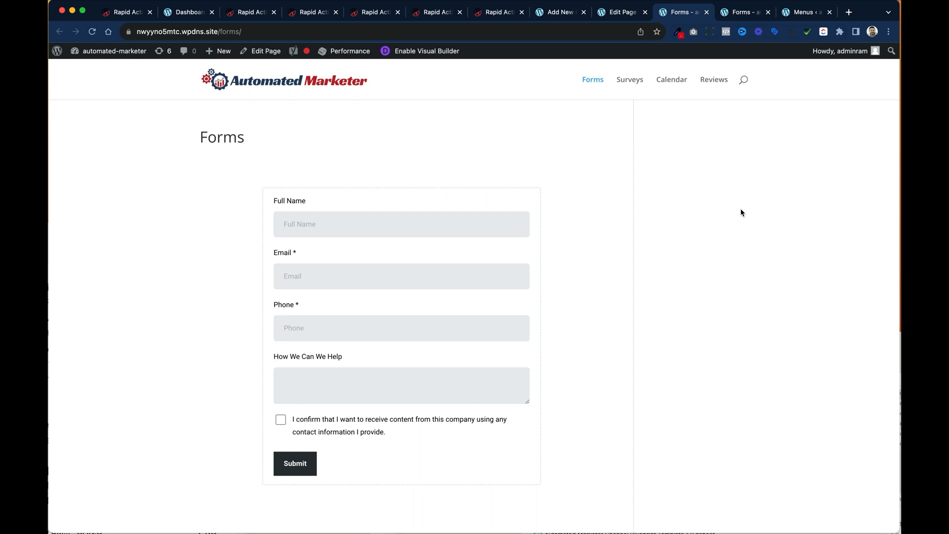
Open the site's Surveys page in the WordPress page editor
{"action": "left_click", "coordinate": [630, 79]}
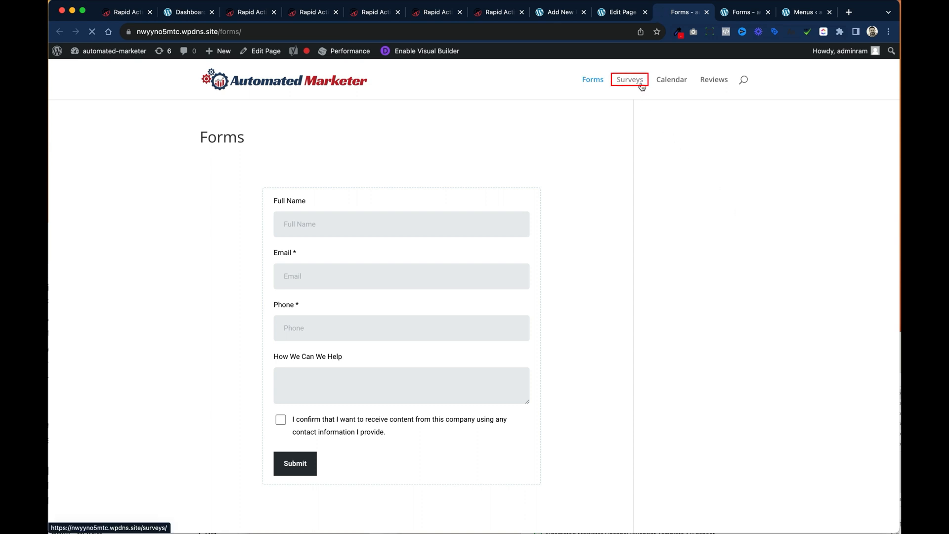
{"action": "left_click", "coordinate": [629, 80]}
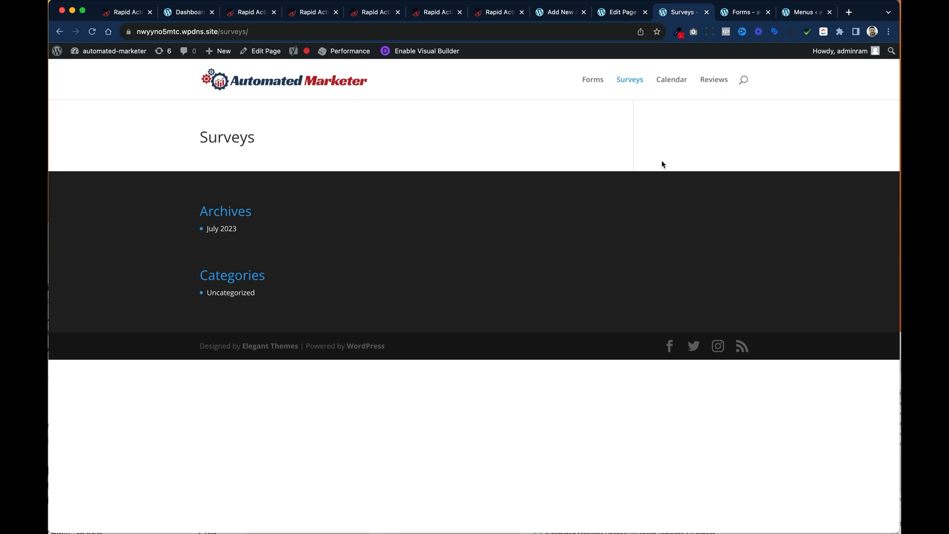
{"action": "left_click", "coordinate": [265, 50]}
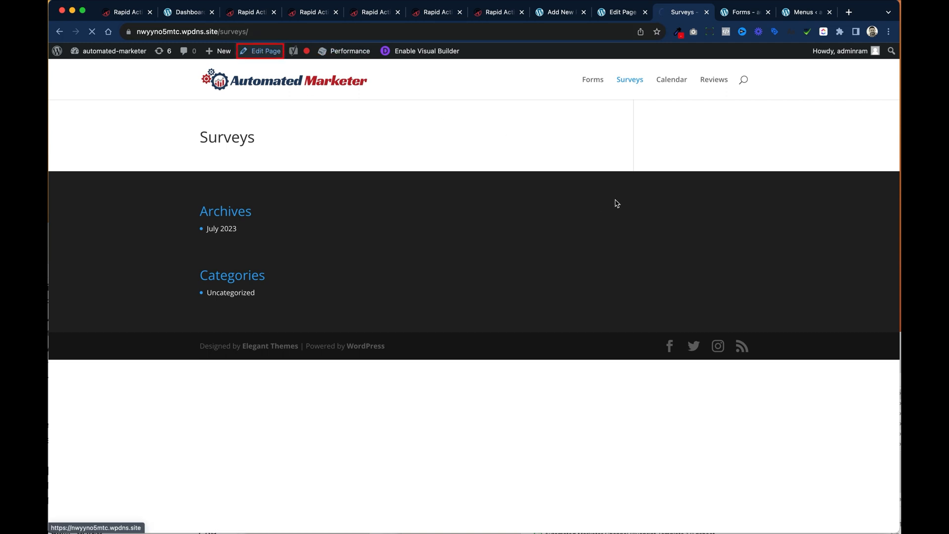
Add a Custom HTML block with the survey iframe code and update the Surveys page
{"action": "left_click", "coordinate": [264, 51]}
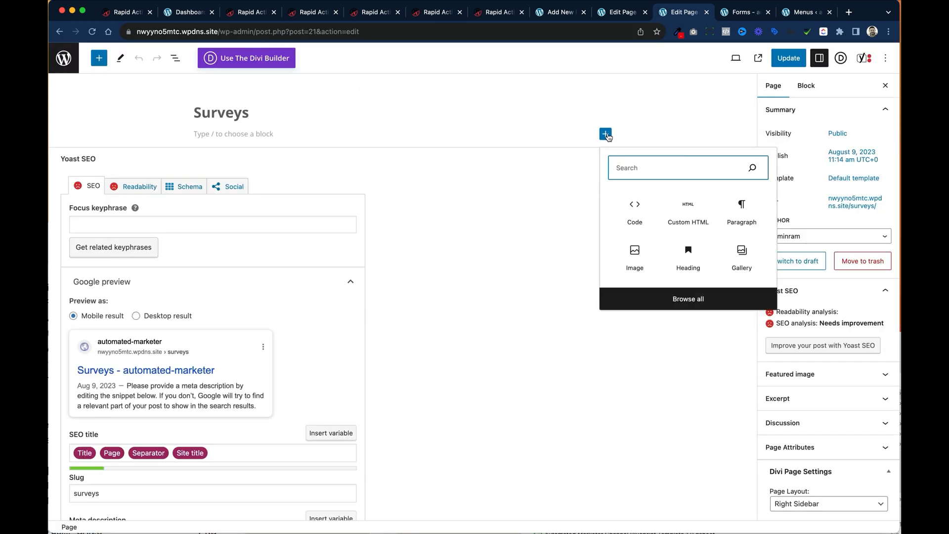
{"action": "mouse_move", "coordinate": [689, 211]}
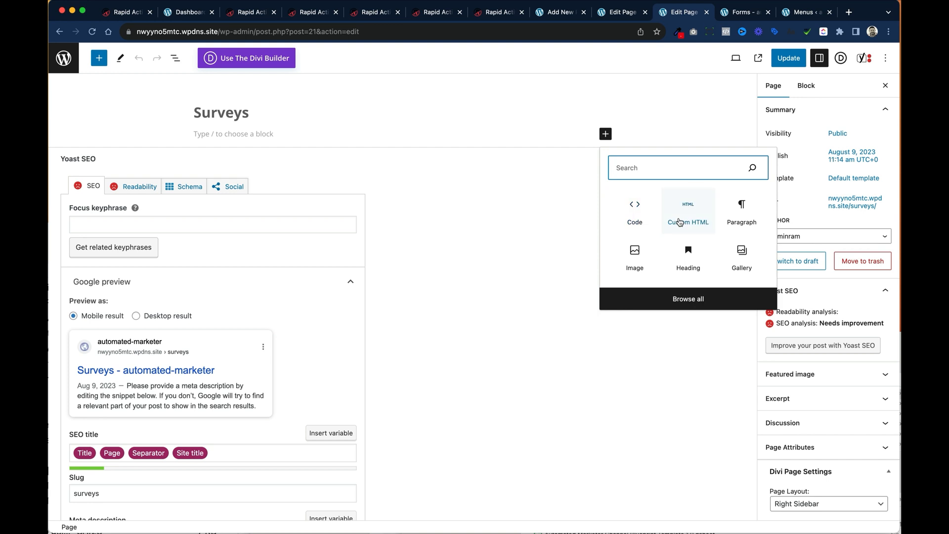
{"action": "left_click", "coordinate": [688, 208]}
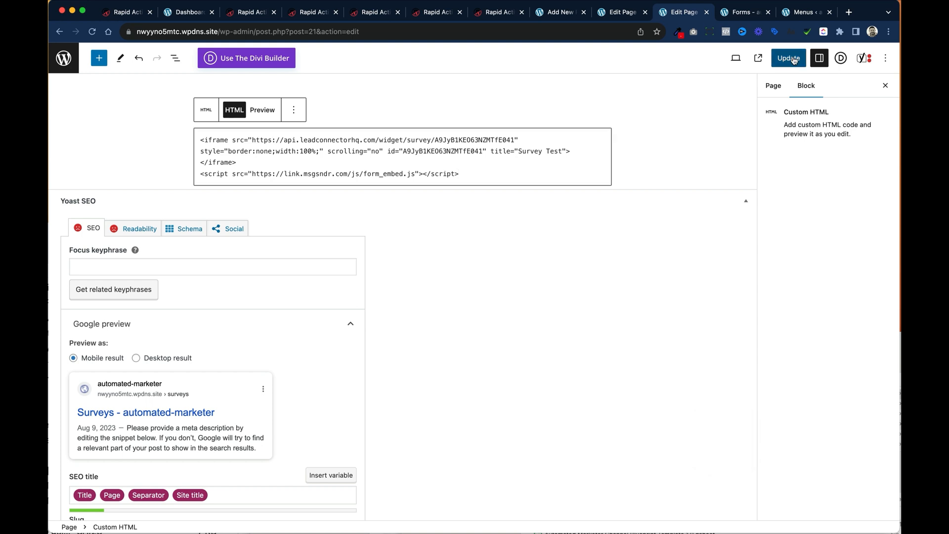
{"action": "left_click", "coordinate": [788, 58]}
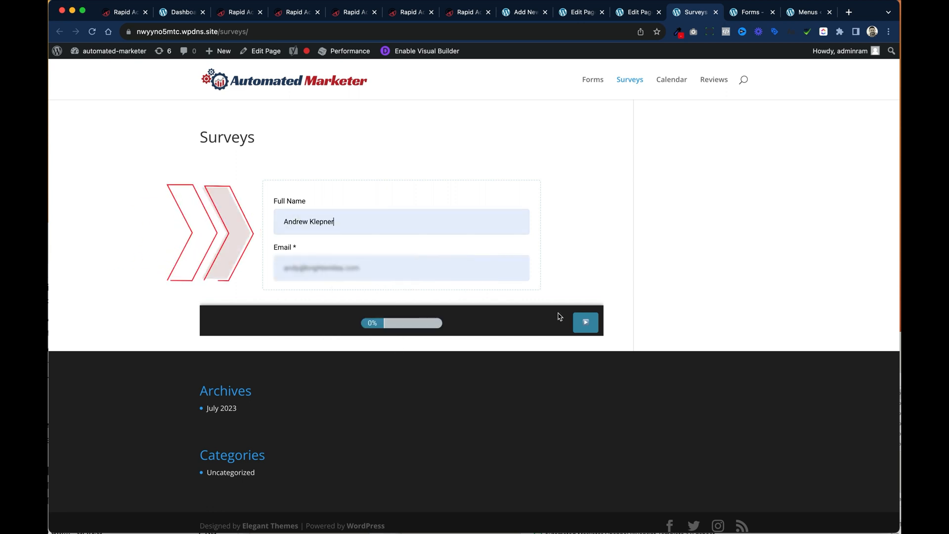
Advance the live survey to its second slide, then go to the site's Calendar page
{"action": "left_click", "coordinate": [584, 321]}
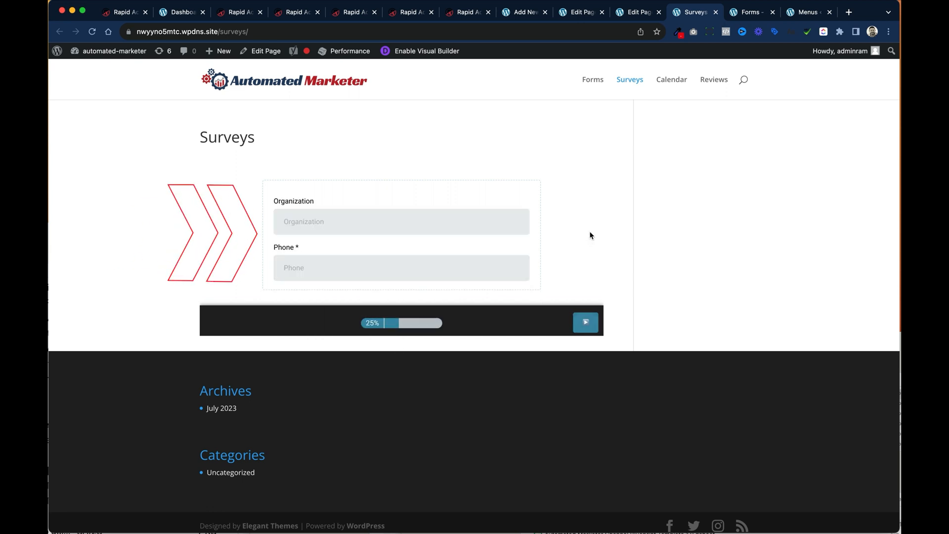
{"action": "left_click", "coordinate": [671, 79]}
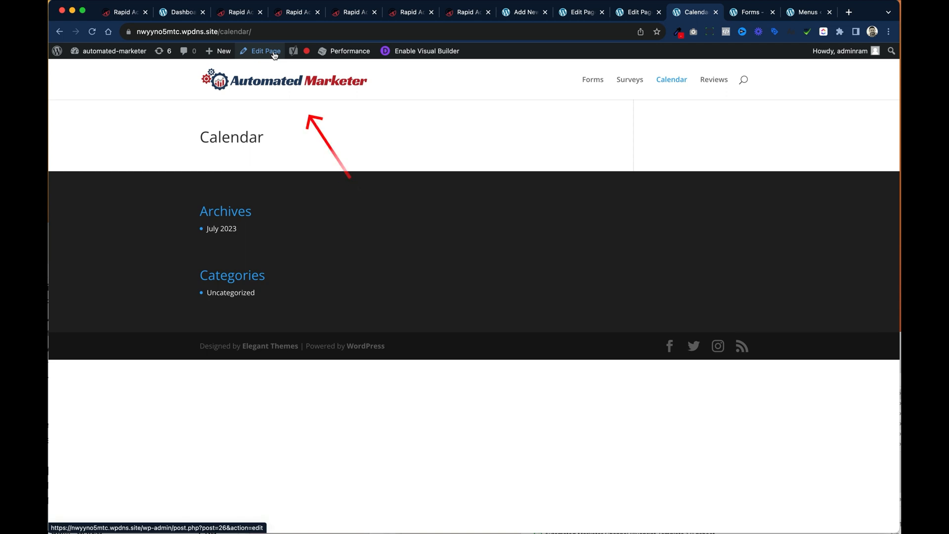
Copy Test Calendar's embed code from the CRM Calendar Settings Action Dropdown and show it on the site's Calendar page
{"action": "left_click", "coordinate": [265, 51]}
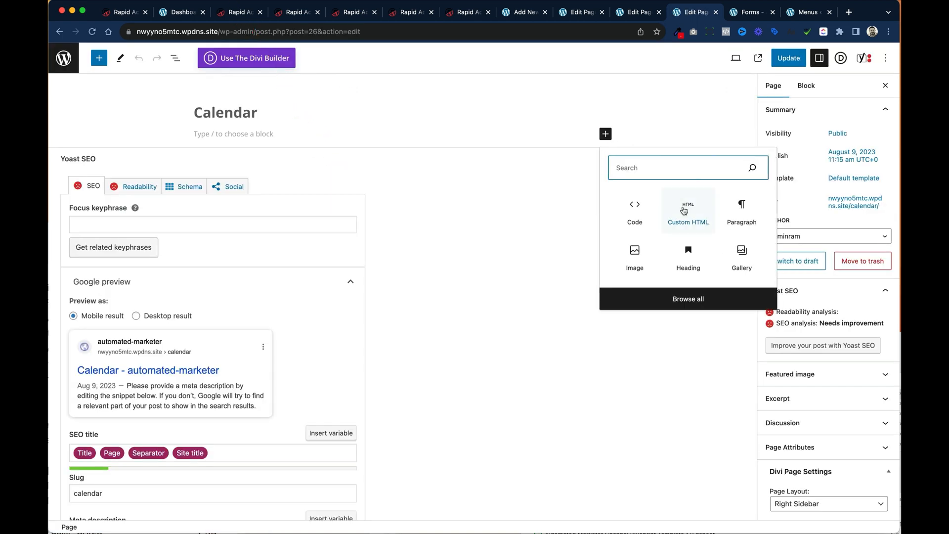
{"action": "left_click", "coordinate": [239, 12]}
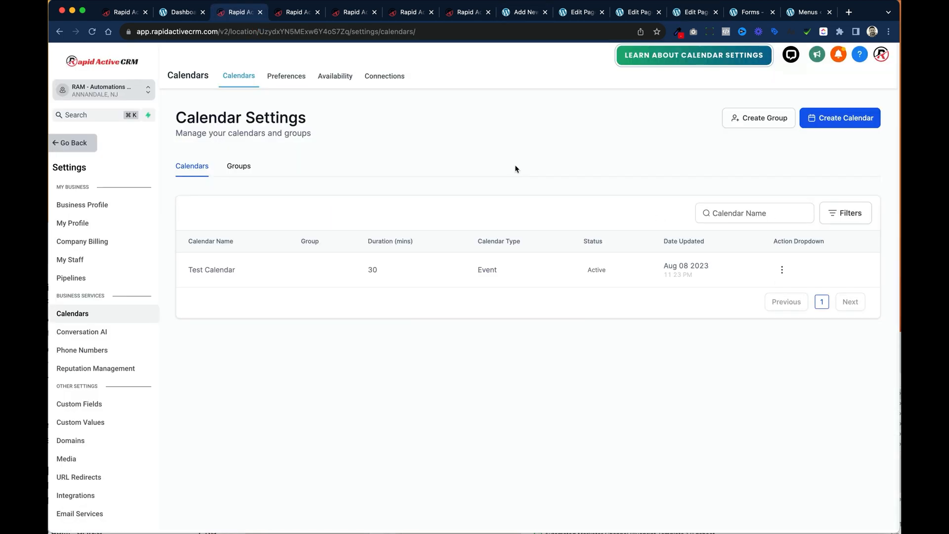
{"action": "mouse_move", "coordinate": [894, 169]}
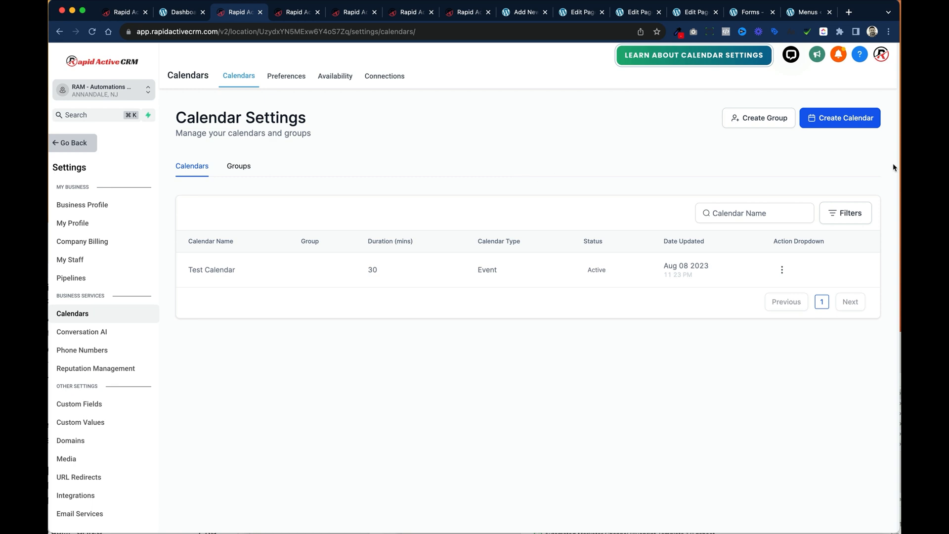
{"action": "left_click", "coordinate": [781, 269]}
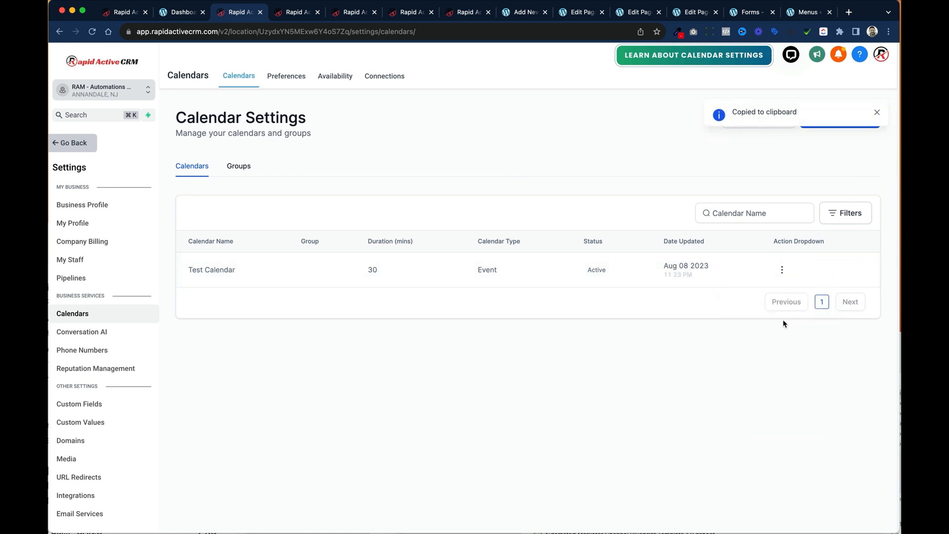
{"action": "left_click", "coordinate": [694, 12]}
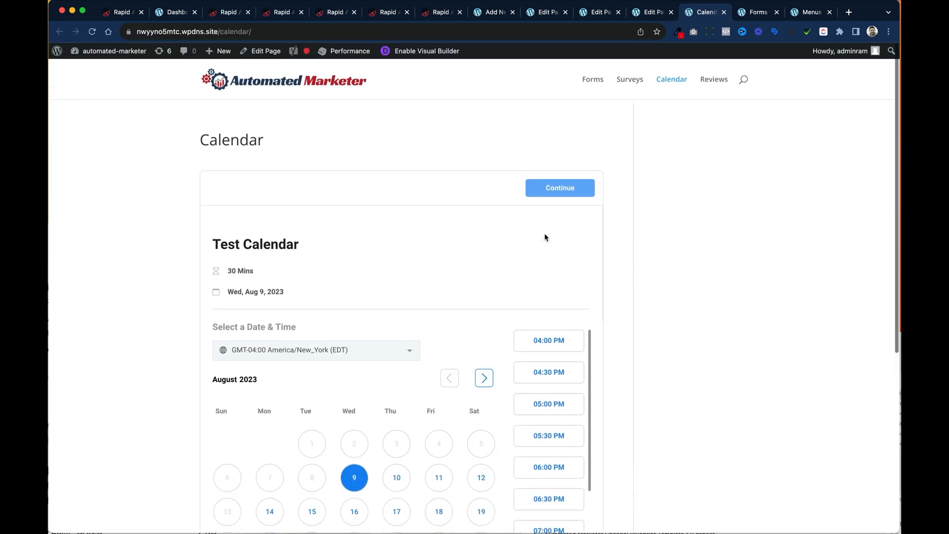
Copy the embed code for the Customer Testimonials review widget from Reputation > Reviews settings
{"action": "left_click", "coordinate": [441, 12]}
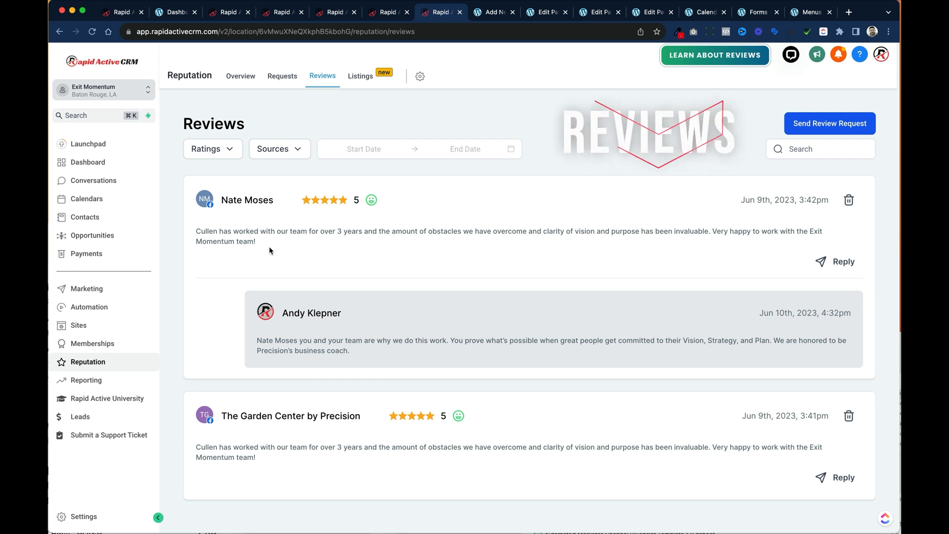
{"action": "mouse_move", "coordinate": [104, 369]}
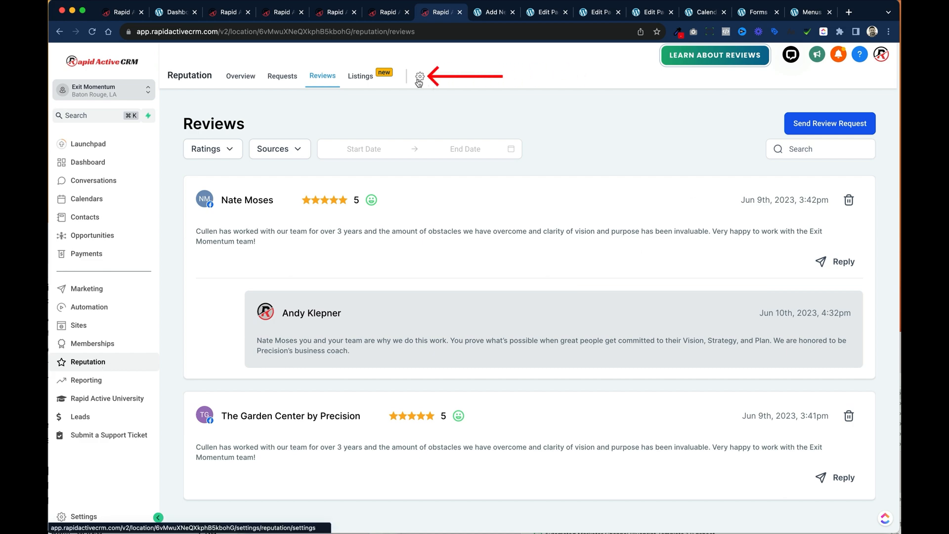
{"action": "left_click", "coordinate": [418, 76]}
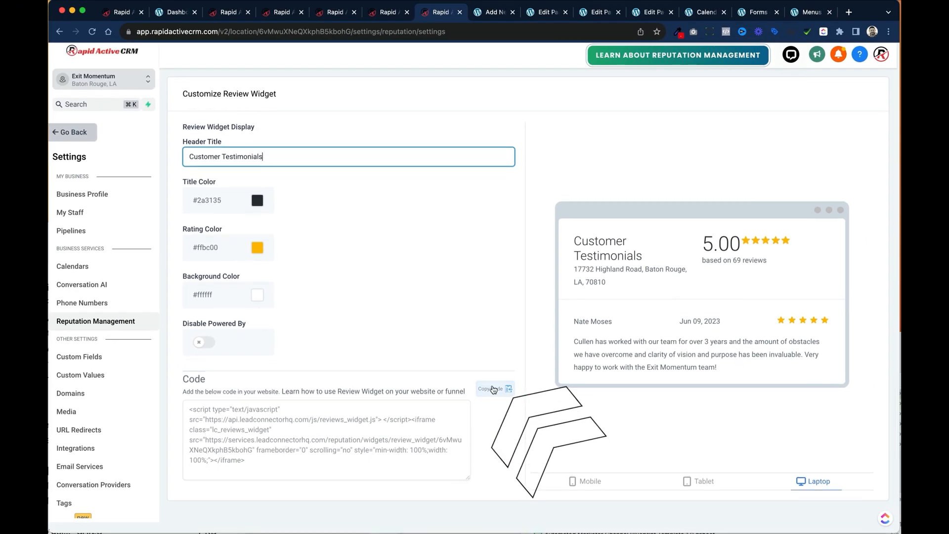
{"action": "left_click", "coordinate": [705, 12]}
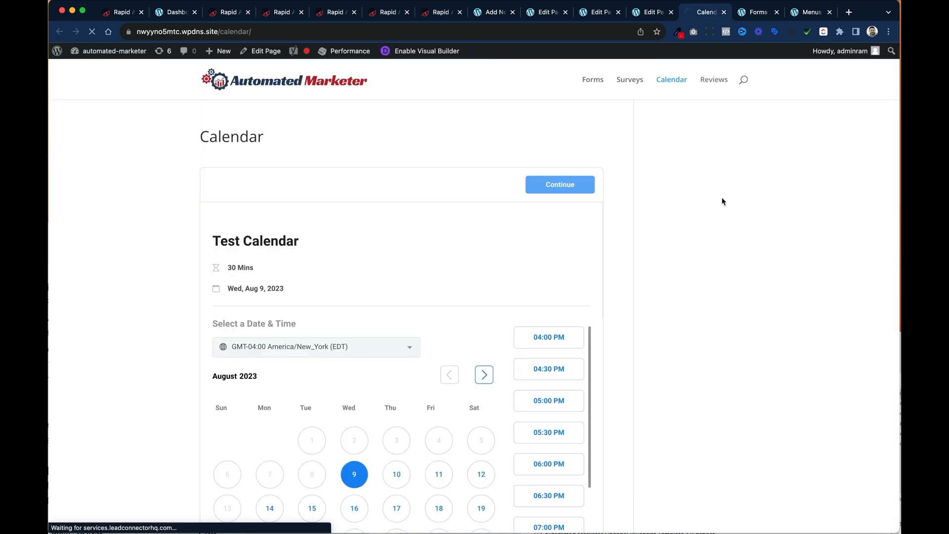
Paste the review widget code into a Custom HTML block on the Reviews page and update it
{"action": "left_click", "coordinate": [713, 79]}
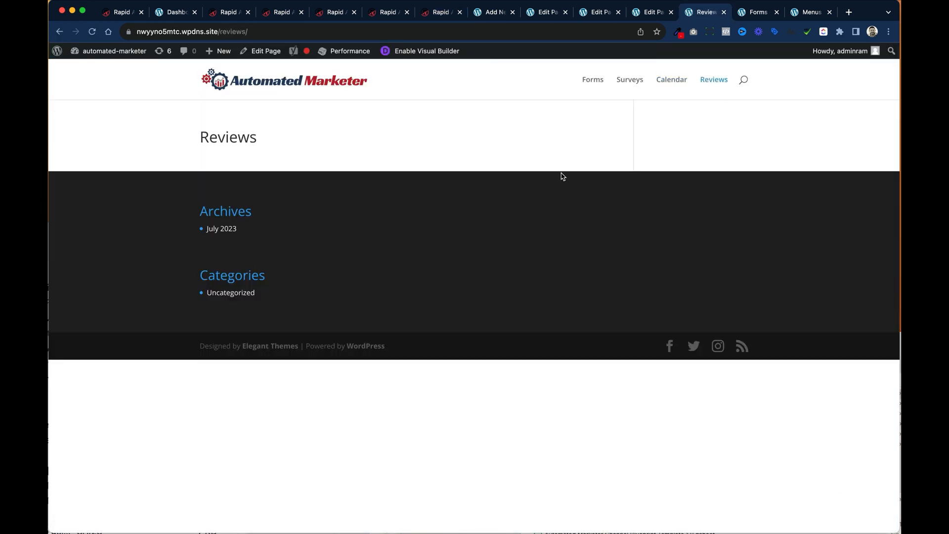
{"action": "left_click", "coordinate": [265, 50]}
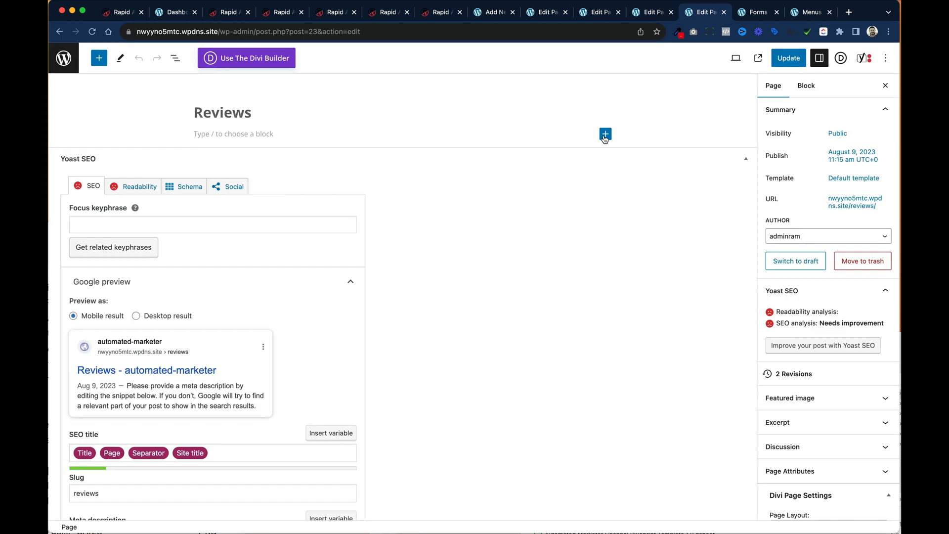
{"action": "left_click", "coordinate": [605, 134]}
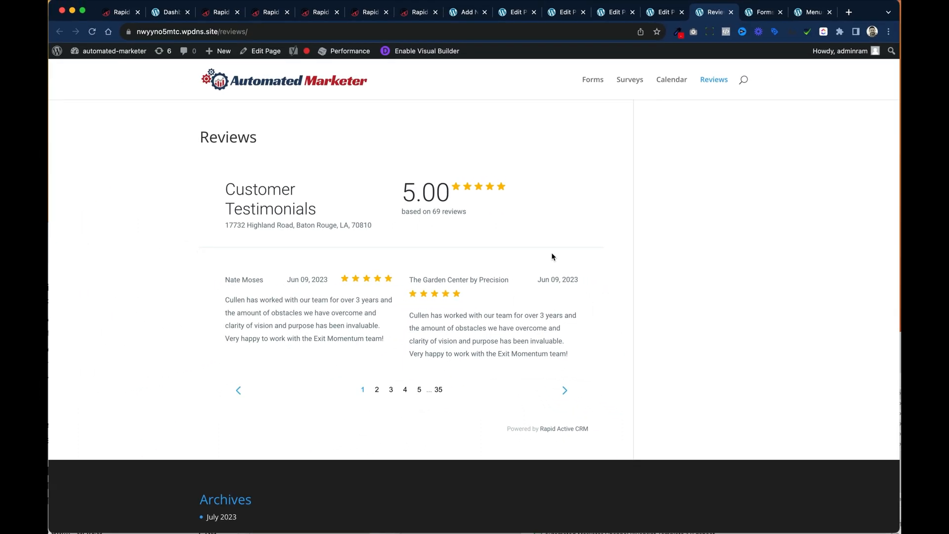
{"action": "left_click", "coordinate": [120, 12]}
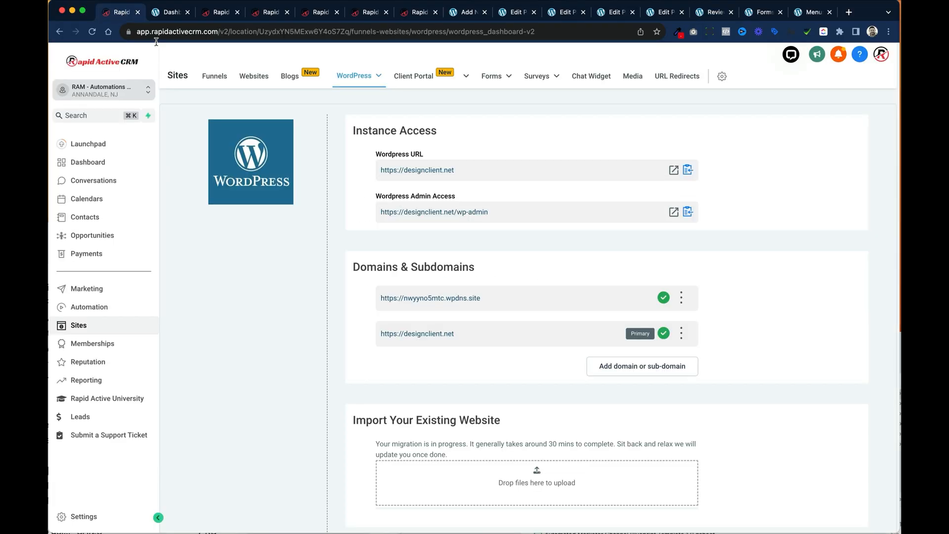
{"action": "mouse_move", "coordinate": [463, 184]}
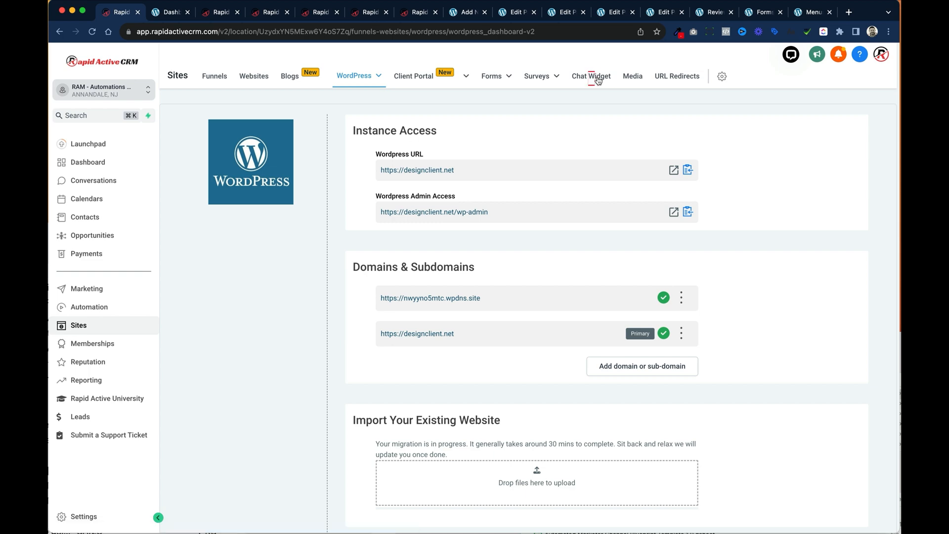
Review the Chat Widget settings under Sites in the CRM
{"action": "left_click", "coordinate": [590, 76]}
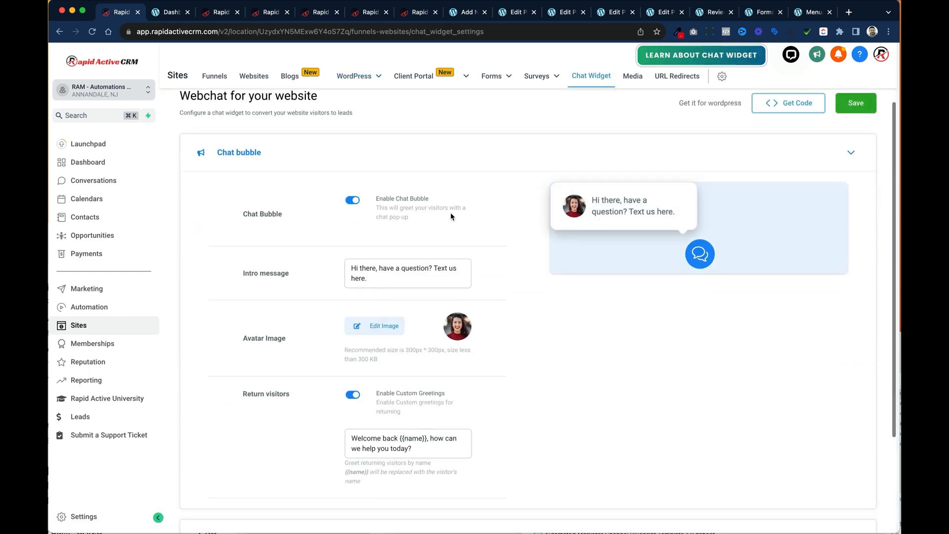
{"action": "scroll", "scroll_direction": "down", "scroll_amount": 3}
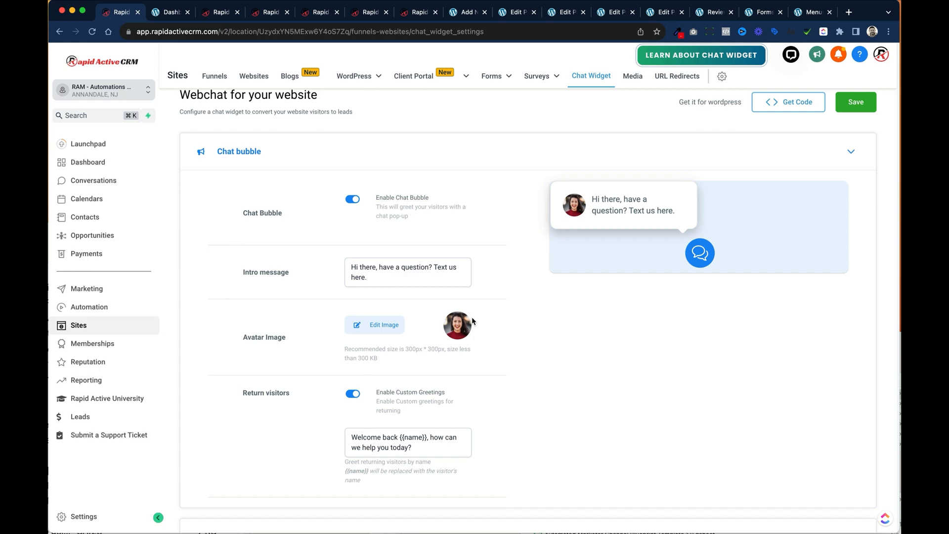
{"action": "scroll", "scroll_direction": "down", "scroll_amount": 3}
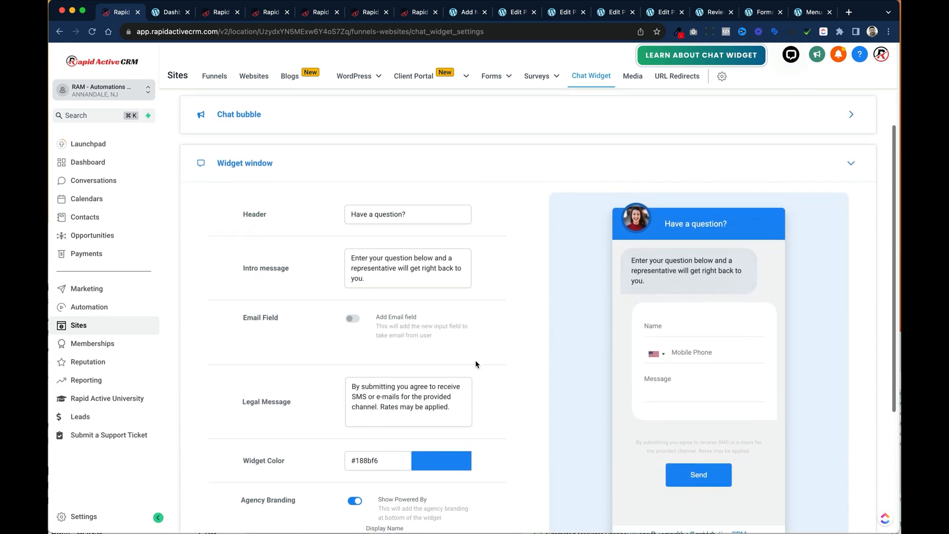
{"action": "scroll", "scroll_direction": "down", "scroll_amount": 3}
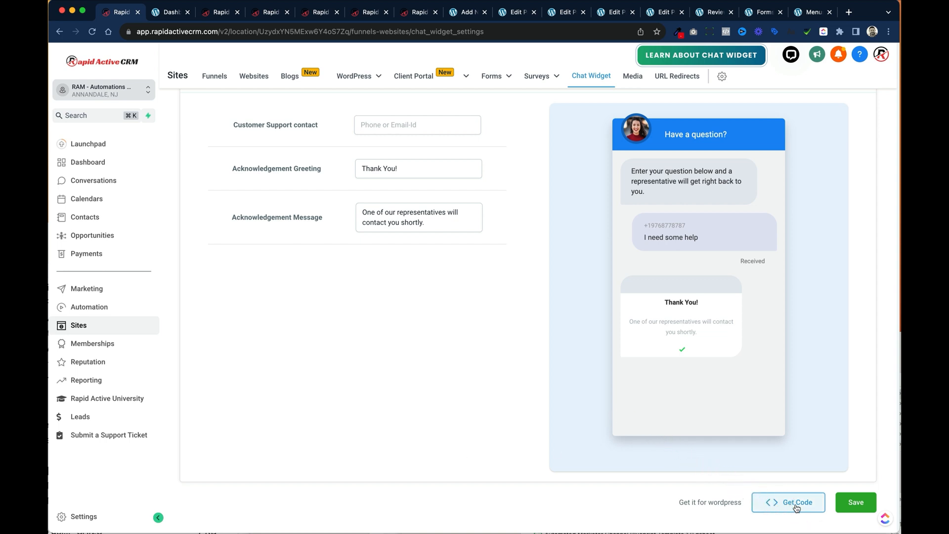
Copy the chat widget's body code via Get Code and switch to the WordPress admin dashboard
{"action": "left_click", "coordinate": [788, 502]}
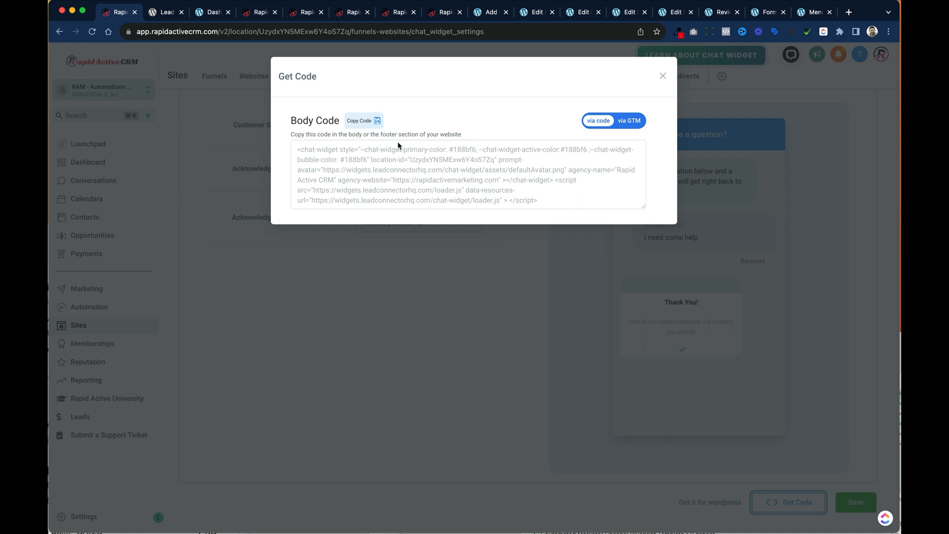
{"action": "left_click", "coordinate": [363, 121]}
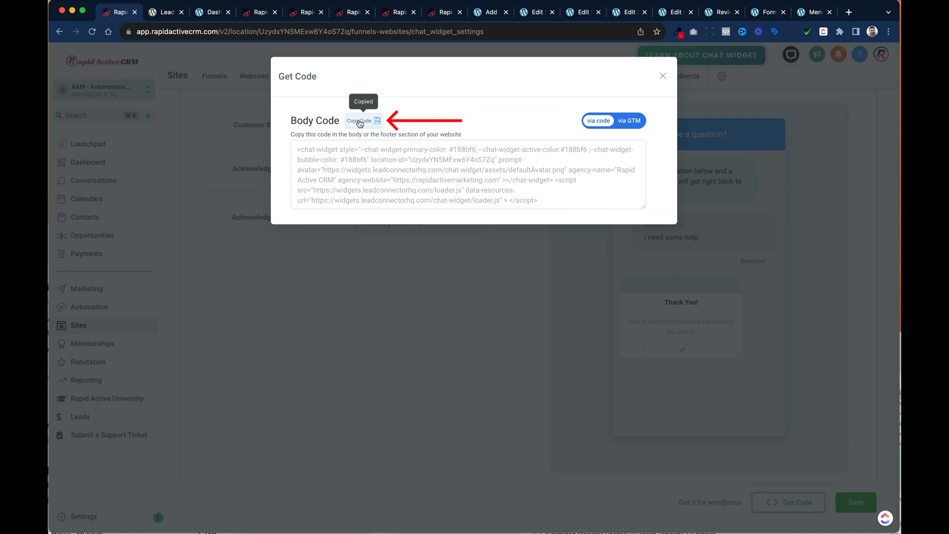
{"action": "left_click", "coordinate": [213, 12]}
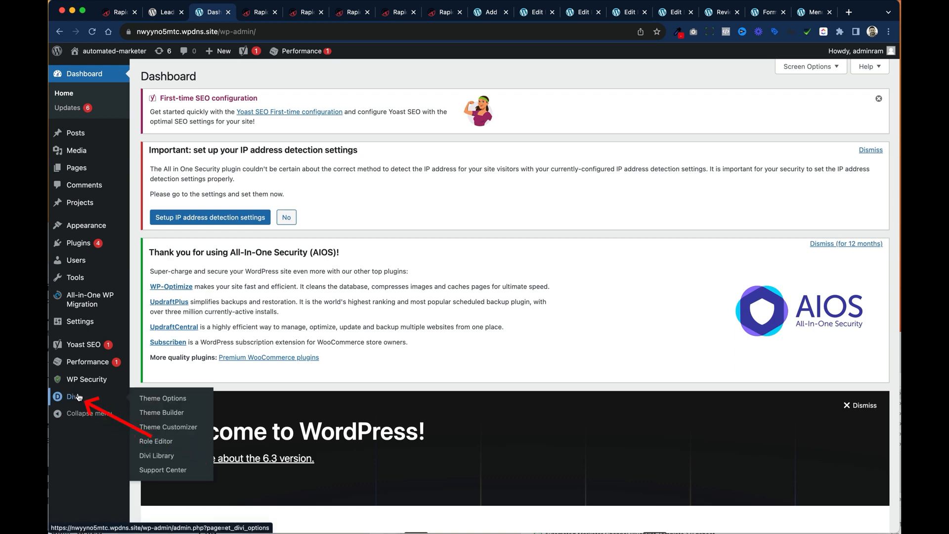
Paste the chat widget code into Divi Theme Options > Integration <body> box and save changes
{"action": "left_click", "coordinate": [162, 398]}
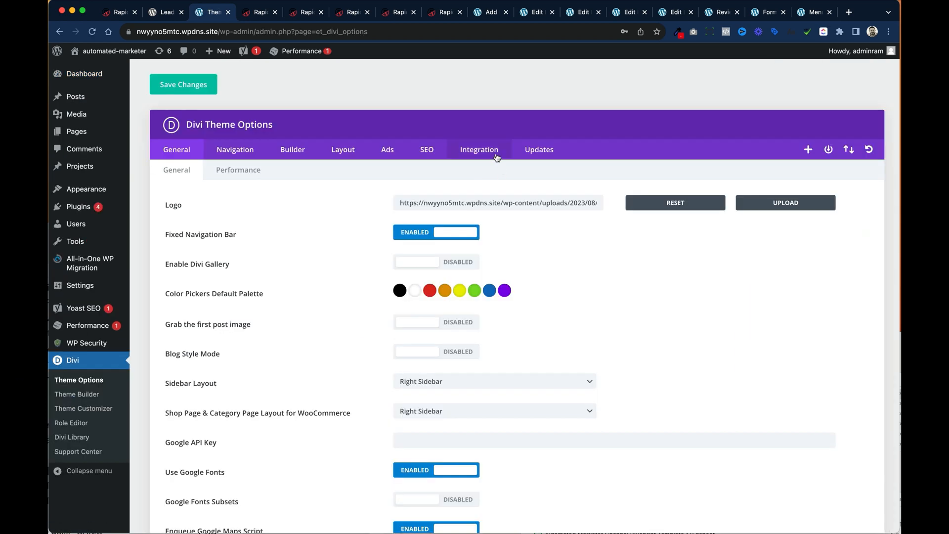
{"action": "scroll", "scroll_direction": "down", "scroll_amount": 3}
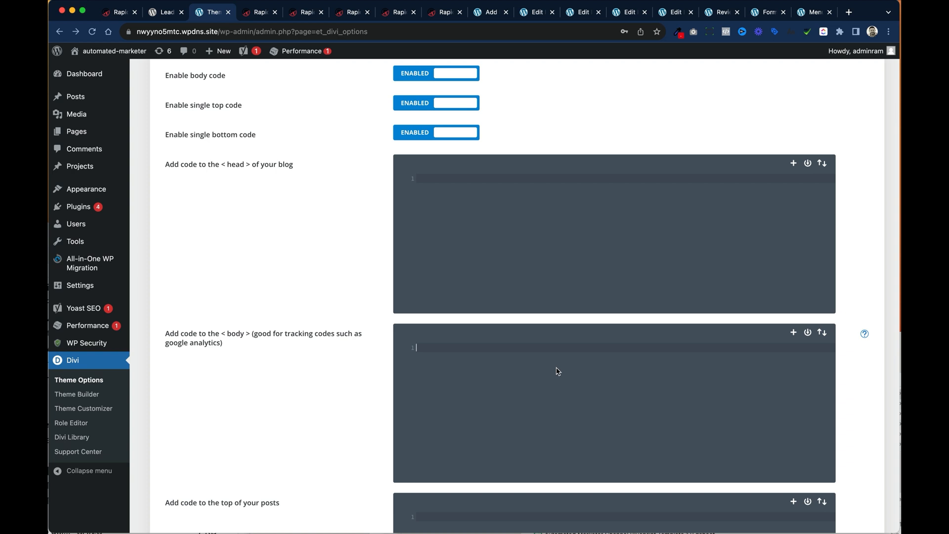
{"action": "scroll", "scroll_direction": "down", "scroll_amount": 3}
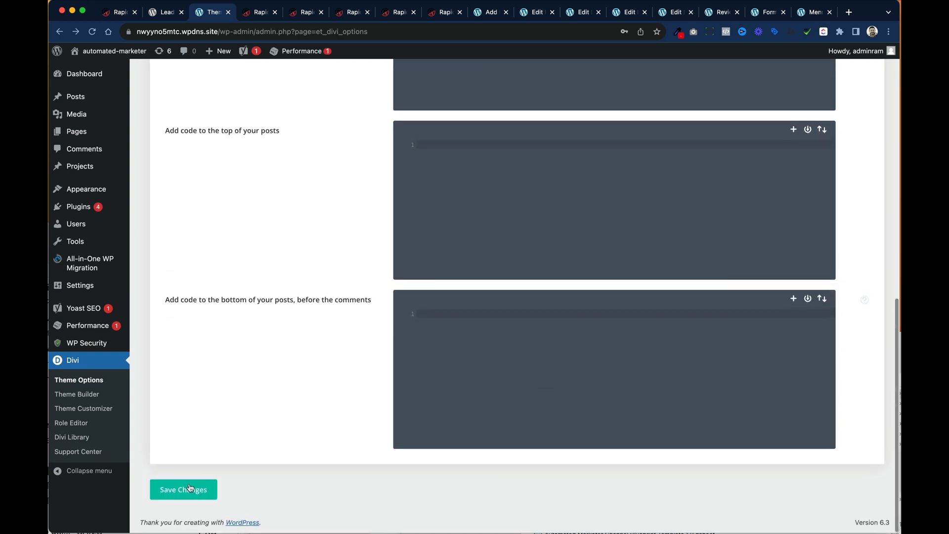
{"action": "mouse_move", "coordinate": [114, 51]}
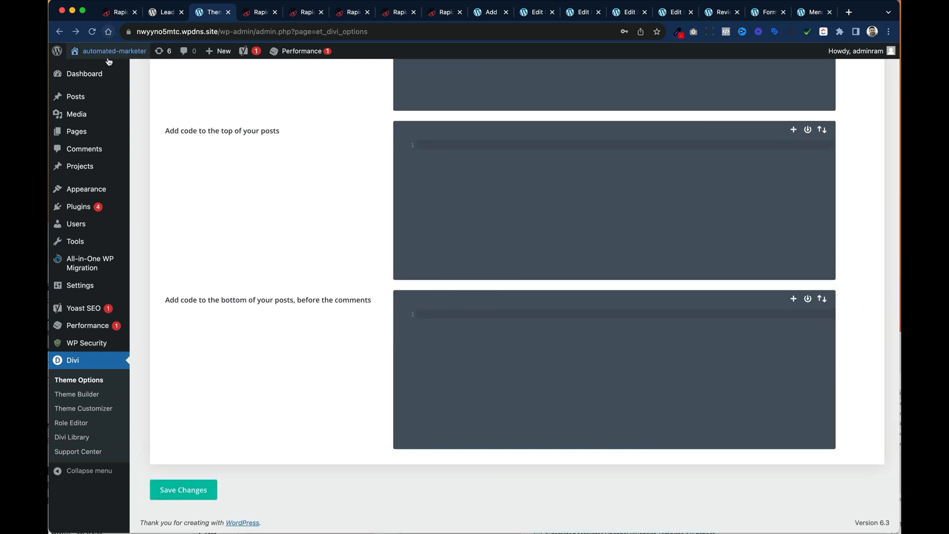
Visit the live homepage and confirm the chat bubble opens its chat window
{"action": "left_click", "coordinate": [114, 51]}
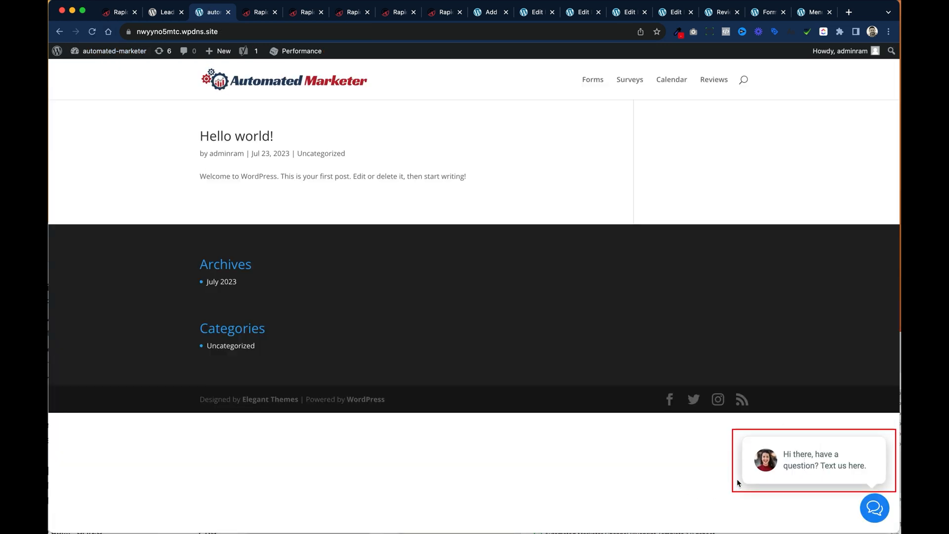
{"action": "left_click", "coordinate": [874, 507]}
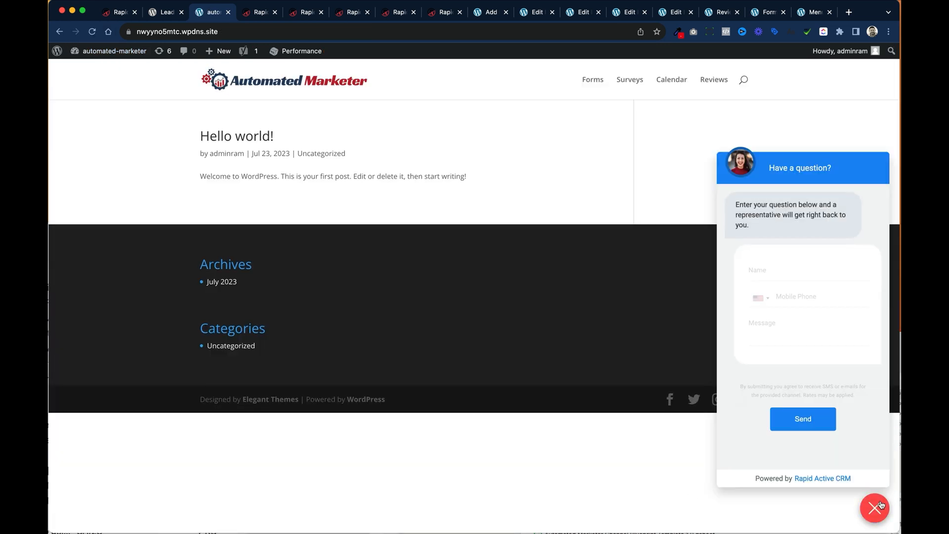